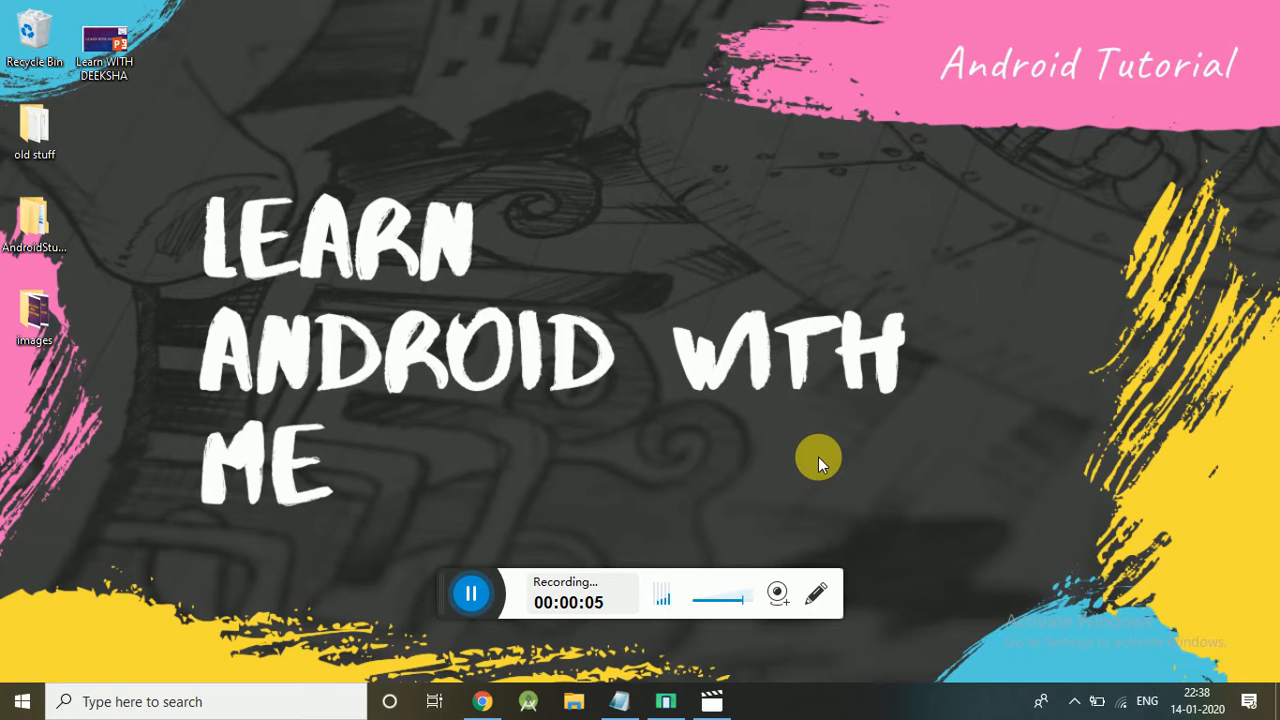
{"action": "mouse_move", "coordinate": [590, 670]}
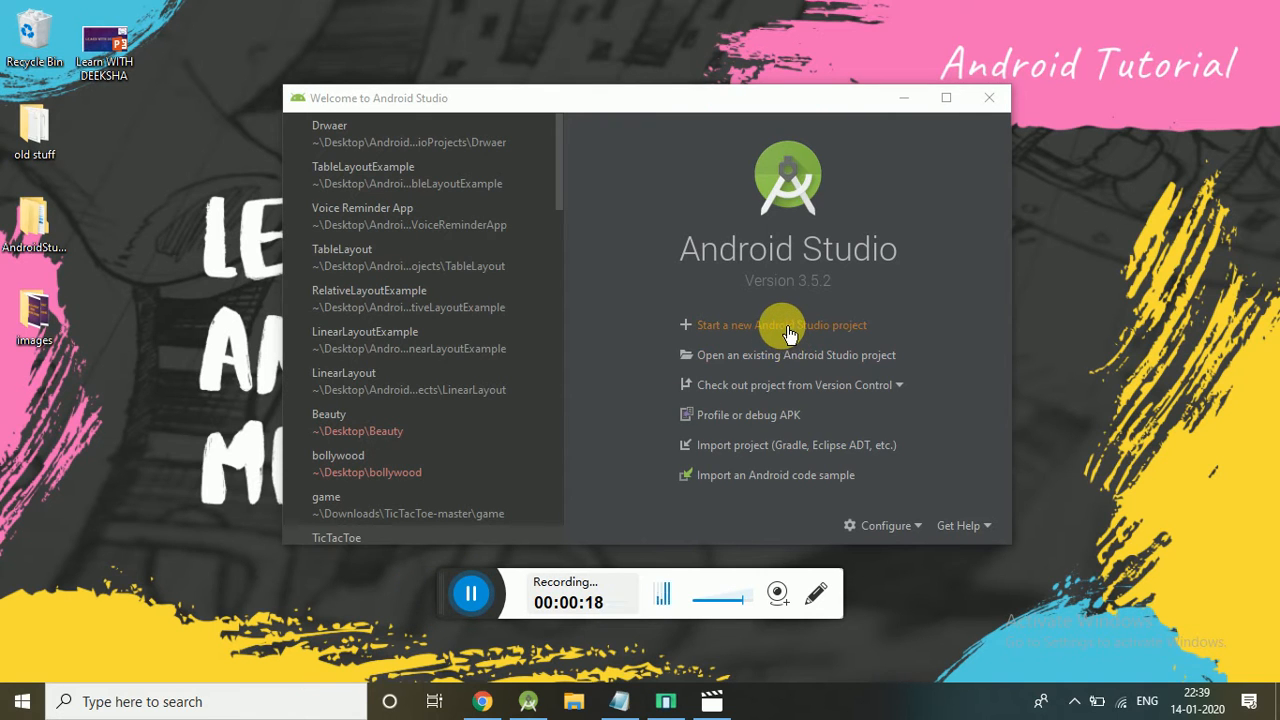
Start a new project from the Empty Activity template, named 'Divider'.
{"action": "left_click", "coordinate": [337, 537]}
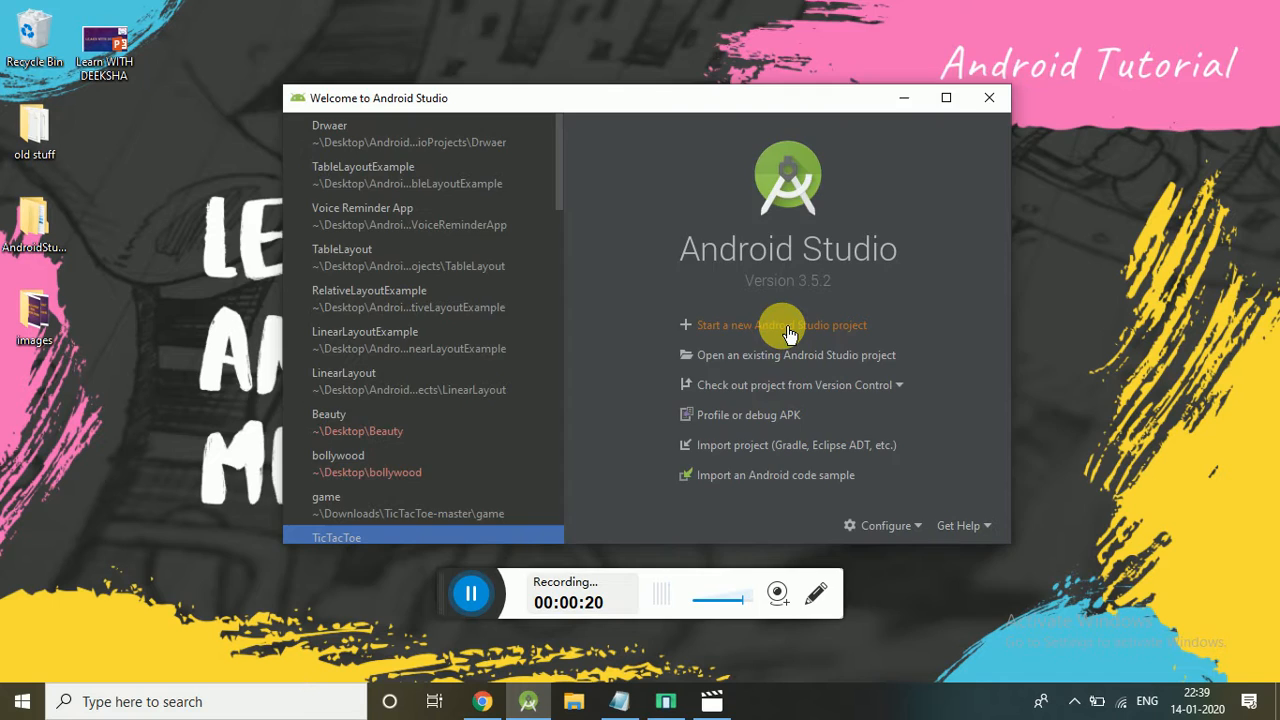
{"action": "left_click", "coordinate": [782, 325]}
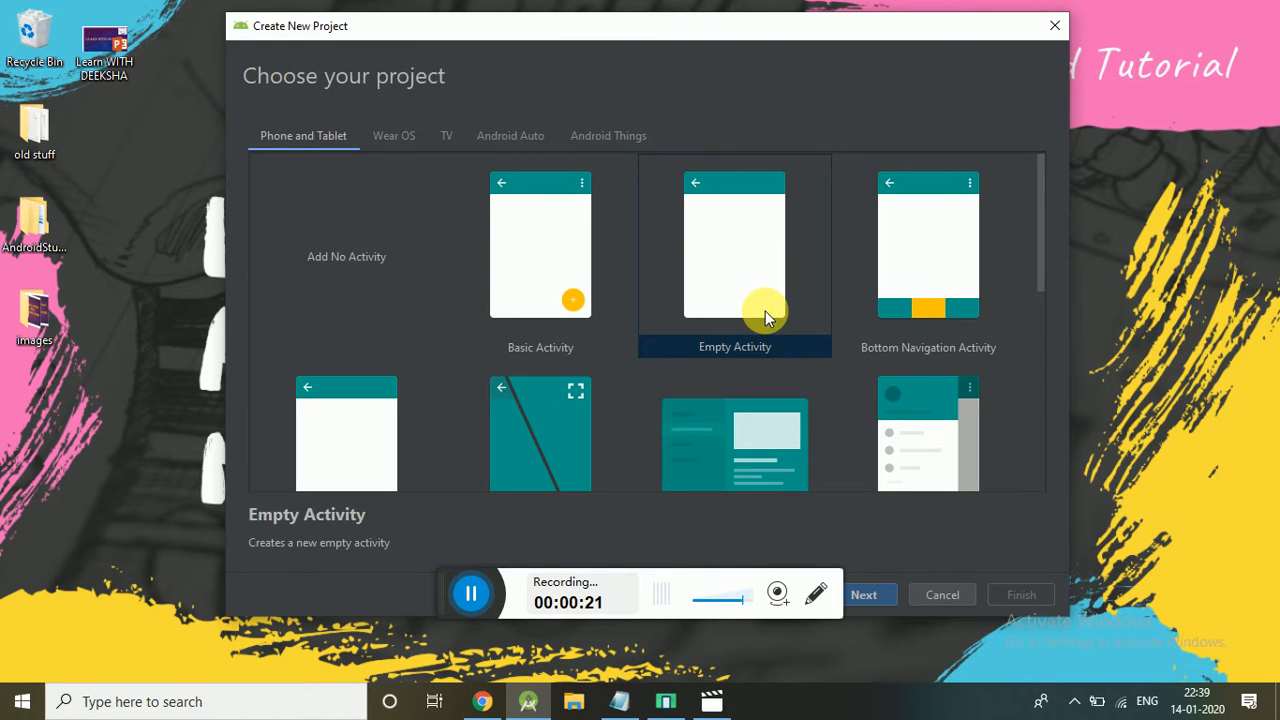
{"action": "left_click", "coordinate": [735, 255]}
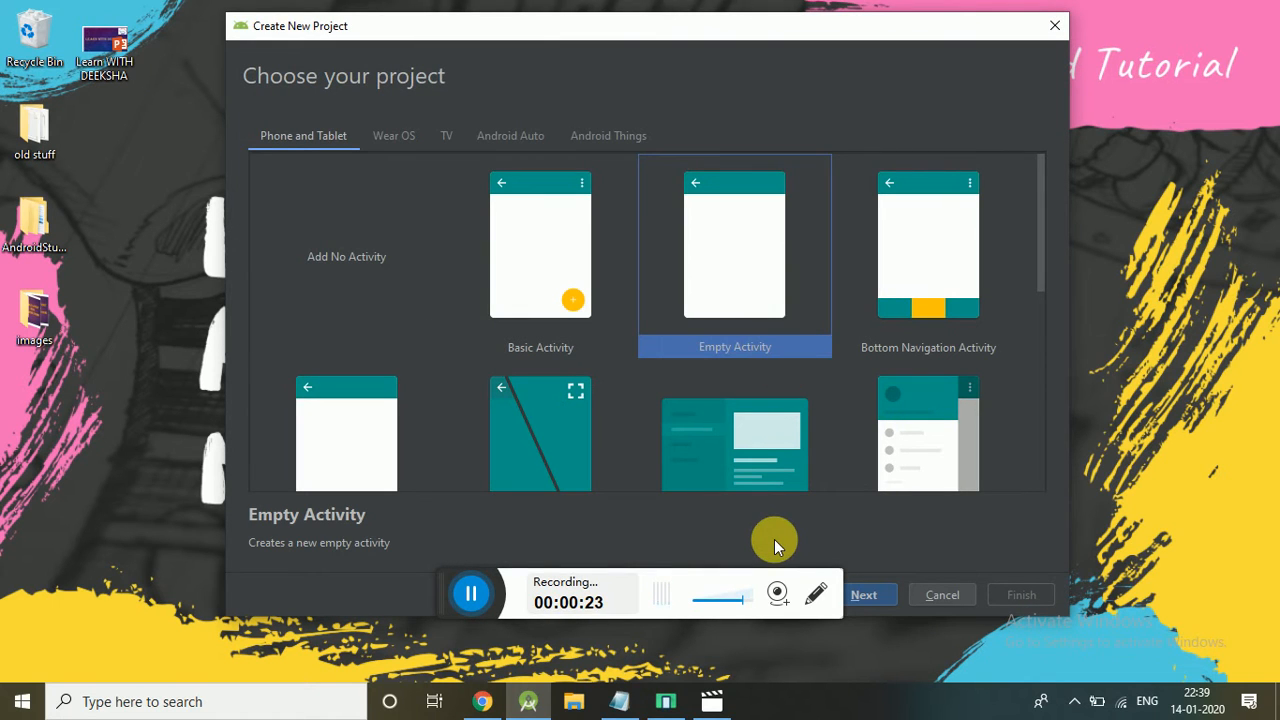
{"action": "left_click", "coordinate": [863, 594]}
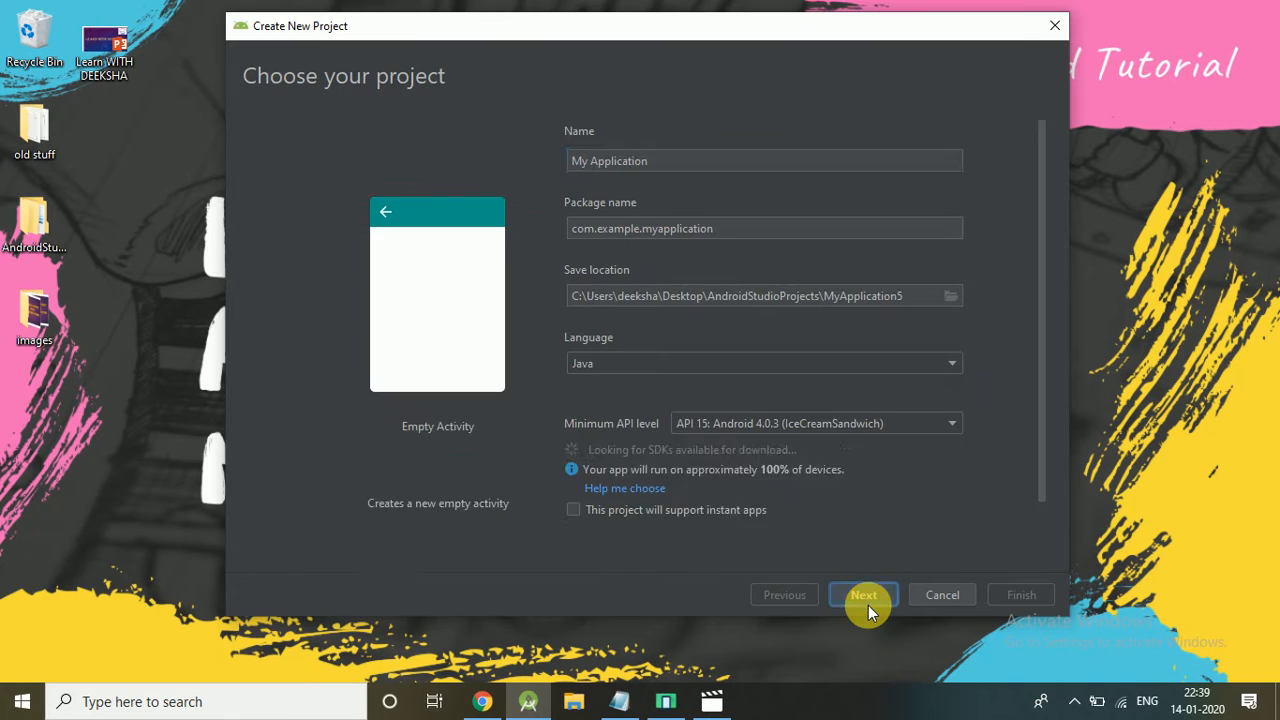
{"action": "left_click", "coordinate": [863, 594]}
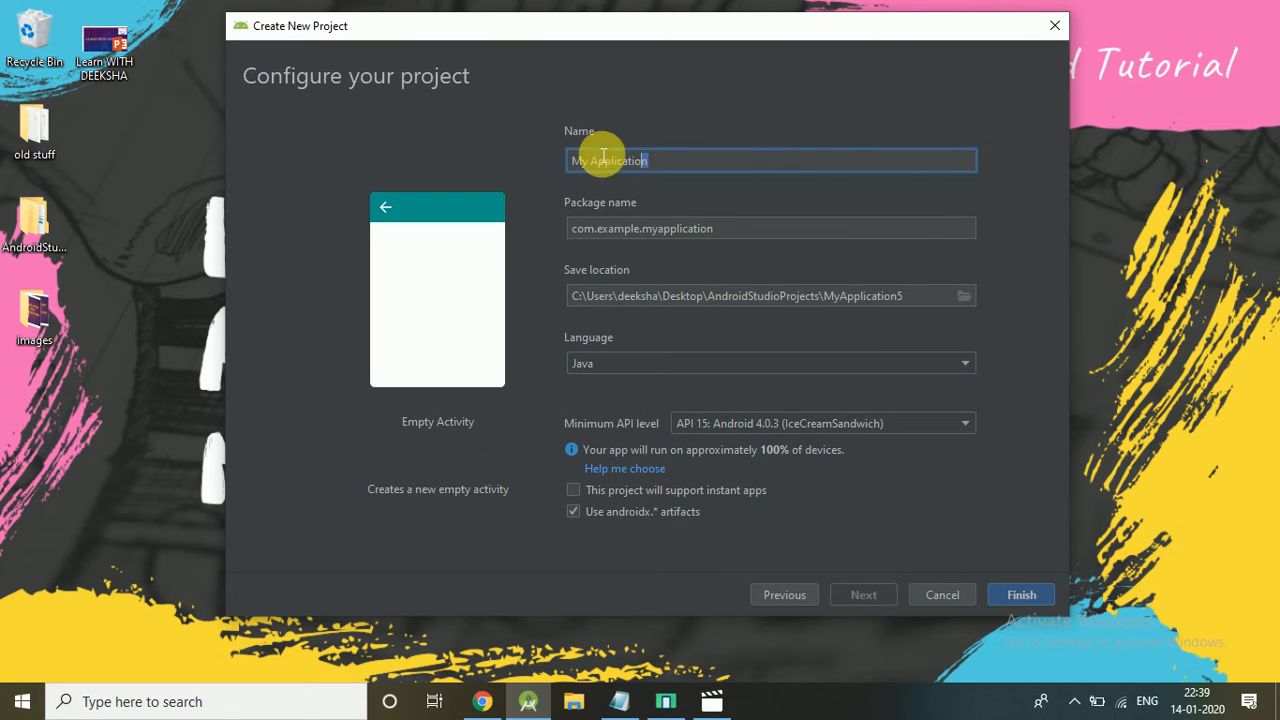
{"action": "type", "text": "Divi"}
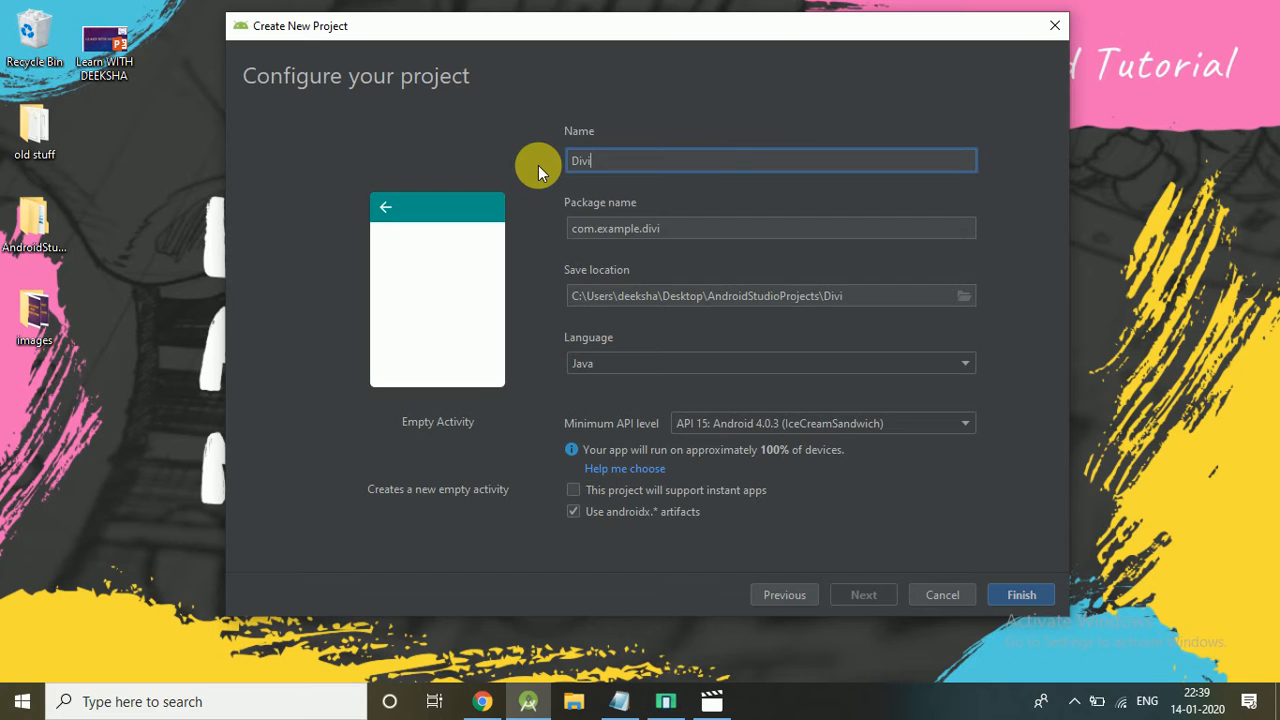
{"action": "type", "text": "der"}
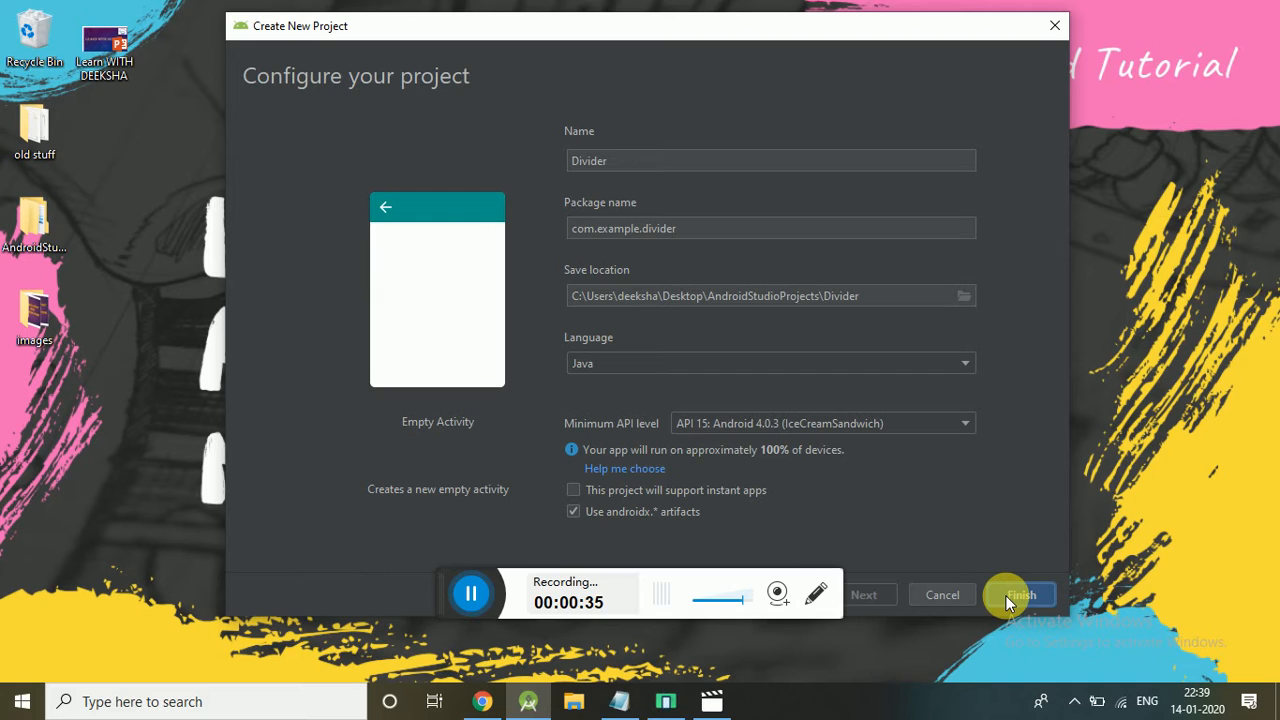
{"action": "left_click", "coordinate": [1020, 594]}
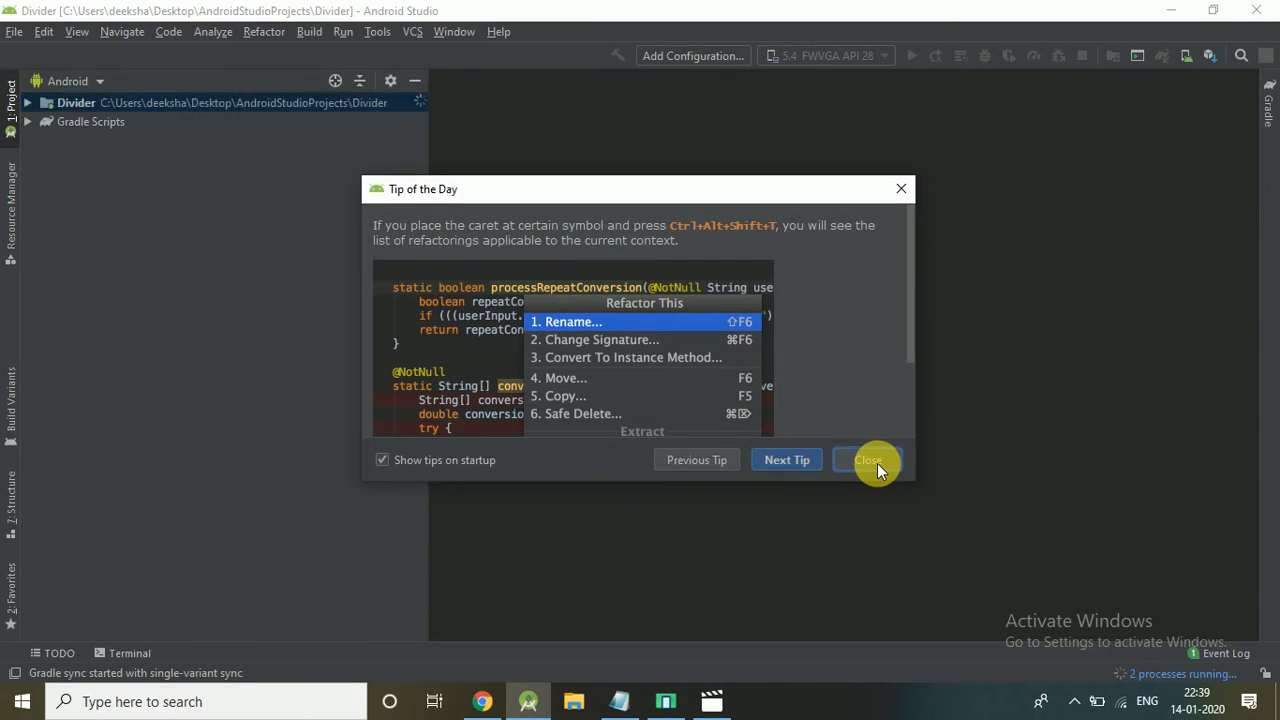
Dismiss Tip of the Day and open res > layout > activity_main.xml.
{"action": "left_click", "coordinate": [867, 460]}
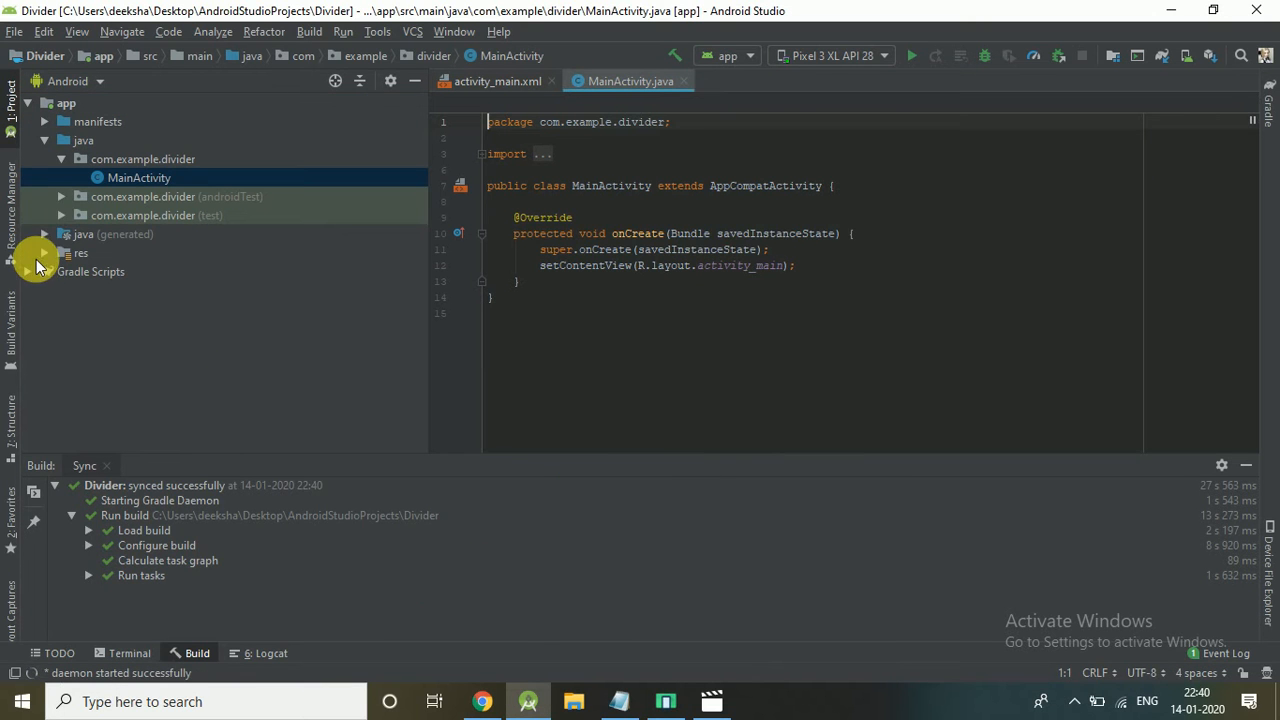
{"action": "left_click", "coordinate": [80, 252]}
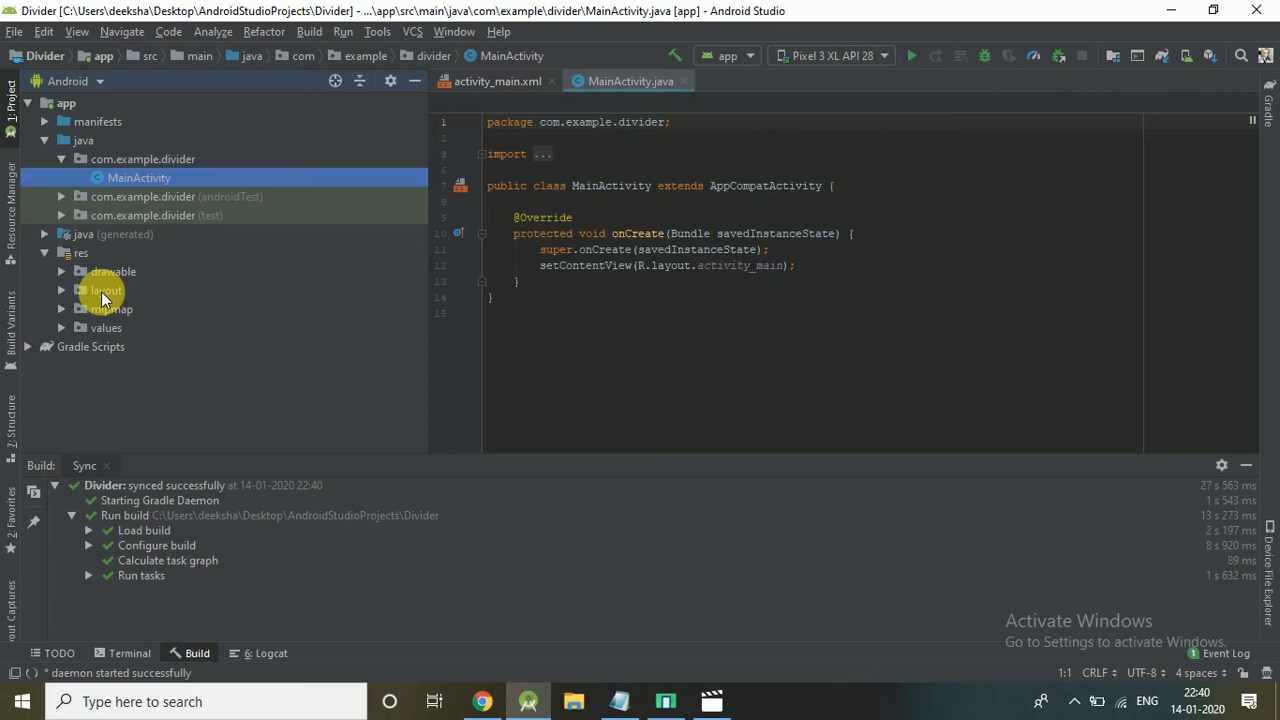
{"action": "left_click", "coordinate": [107, 290]}
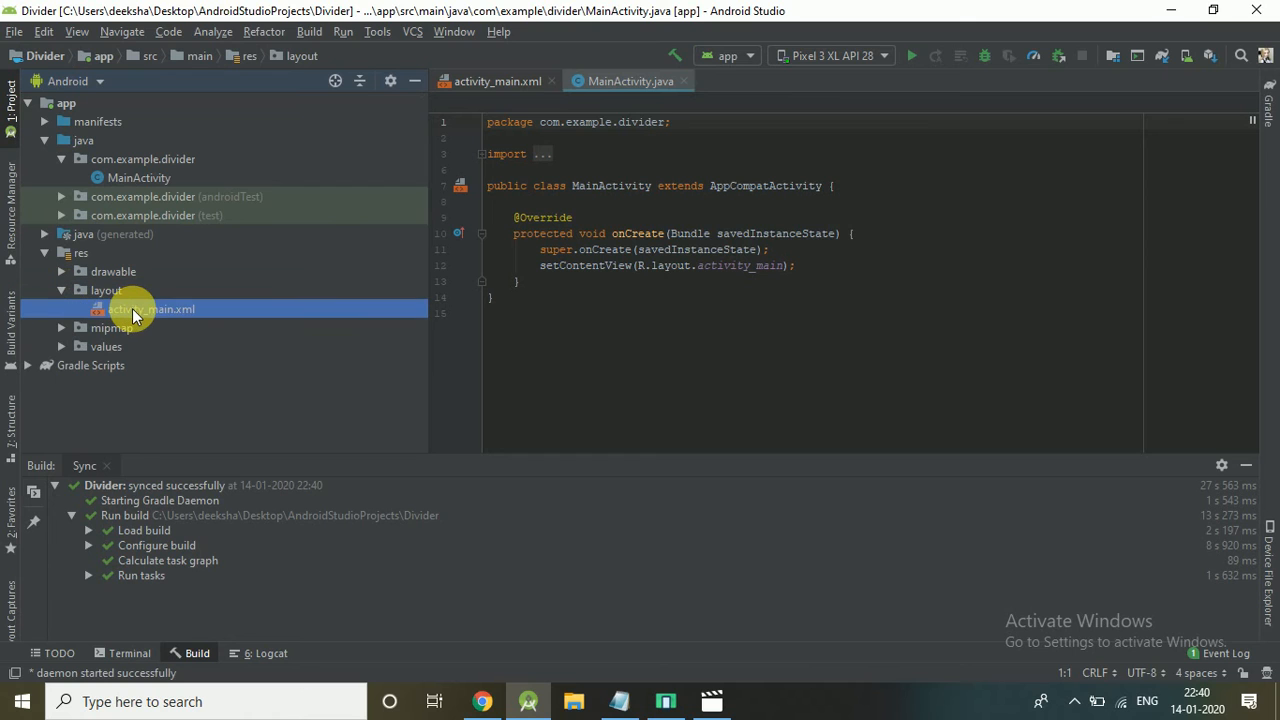
{"action": "double_click", "coordinate": [150, 308]}
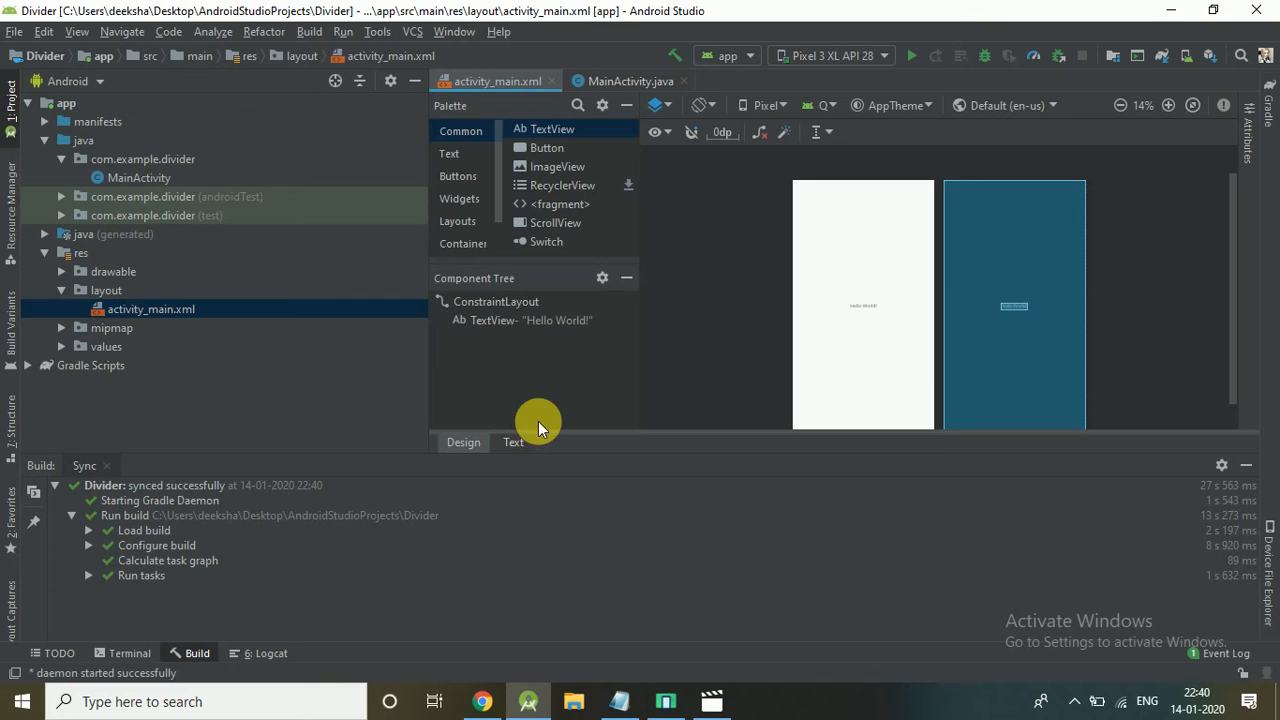
In the XML source, remove the TextView's constraint attributes and add the TextViews.
{"action": "left_click", "coordinate": [513, 442]}
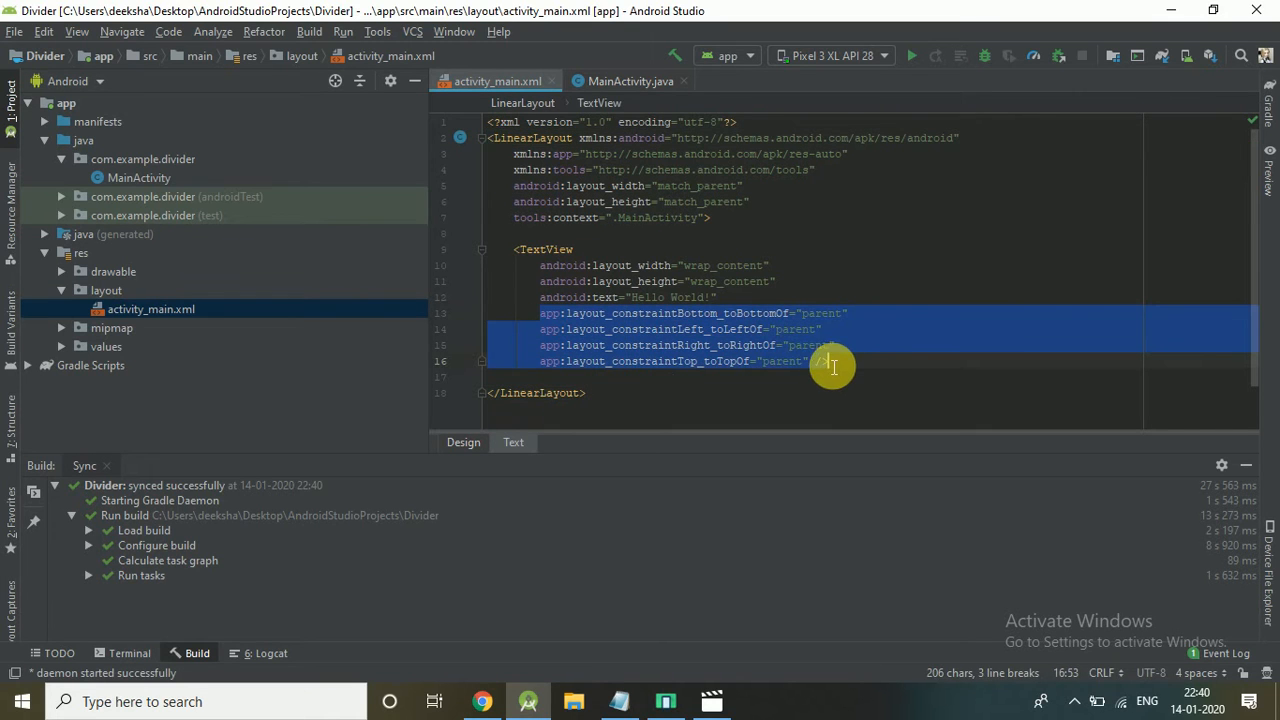
{"action": "key", "text": "Delete"}
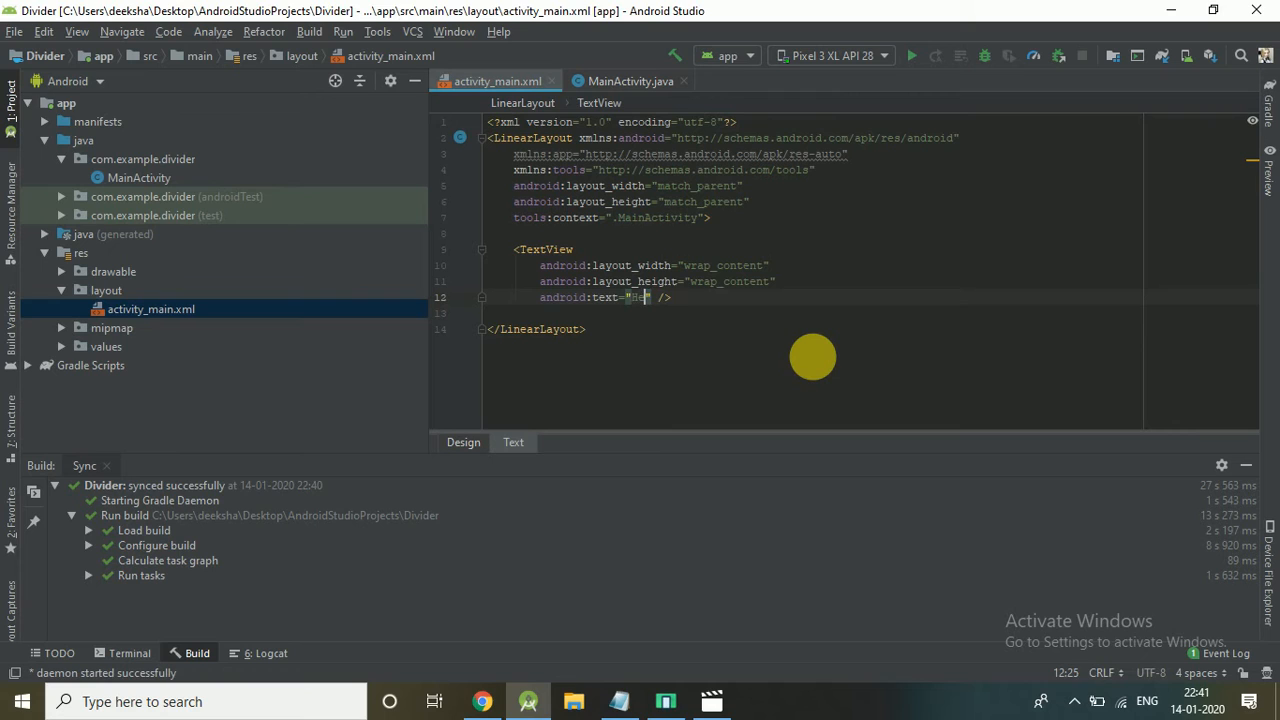
{"action": "type", "text": "TextView"}
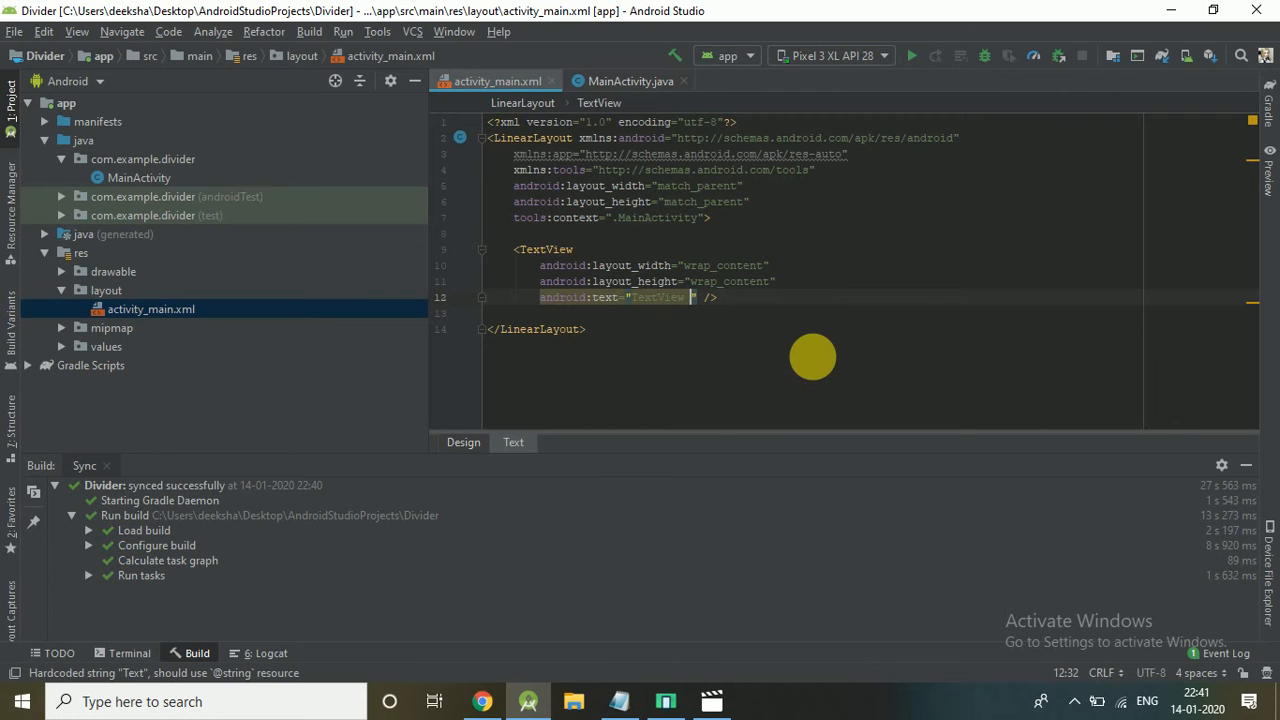
{"action": "type", "text": "textColor=\"@color/colorPrimary"}
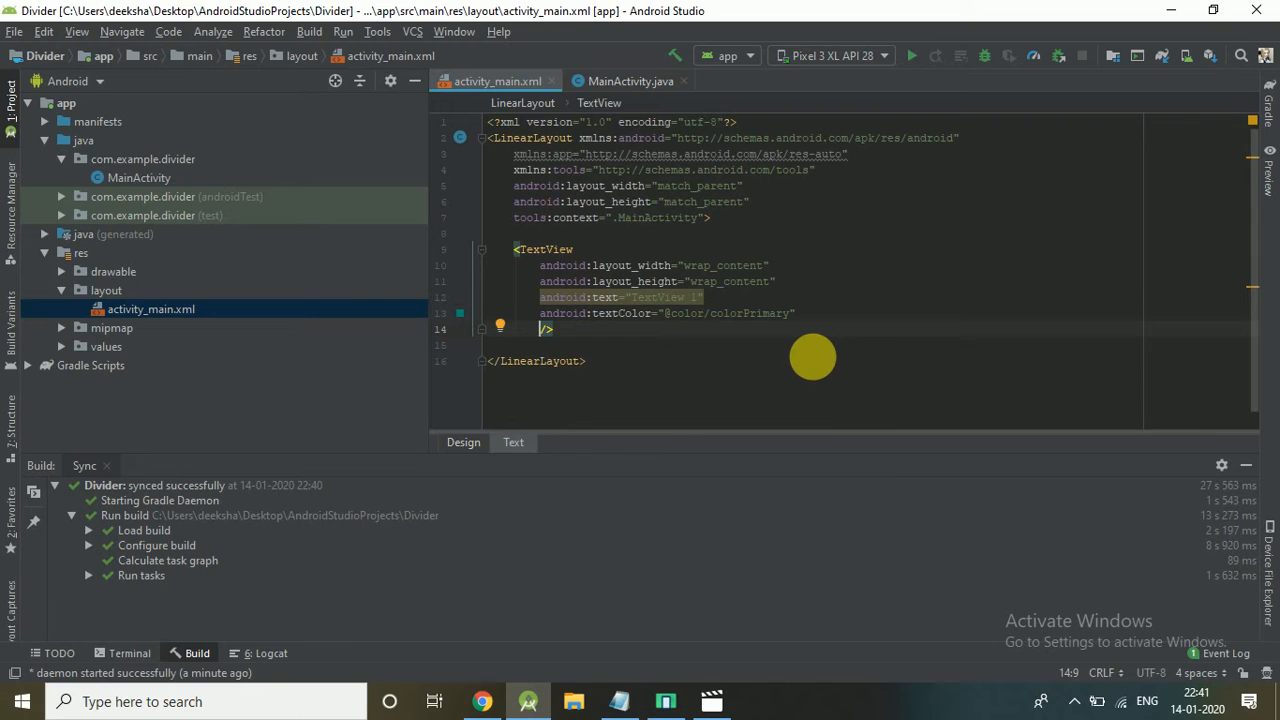
Give the TextViews 30dp text size and colorPrimary and colorPrimaryDark text colours.
{"action": "type", "text": "android:textSize=\""}
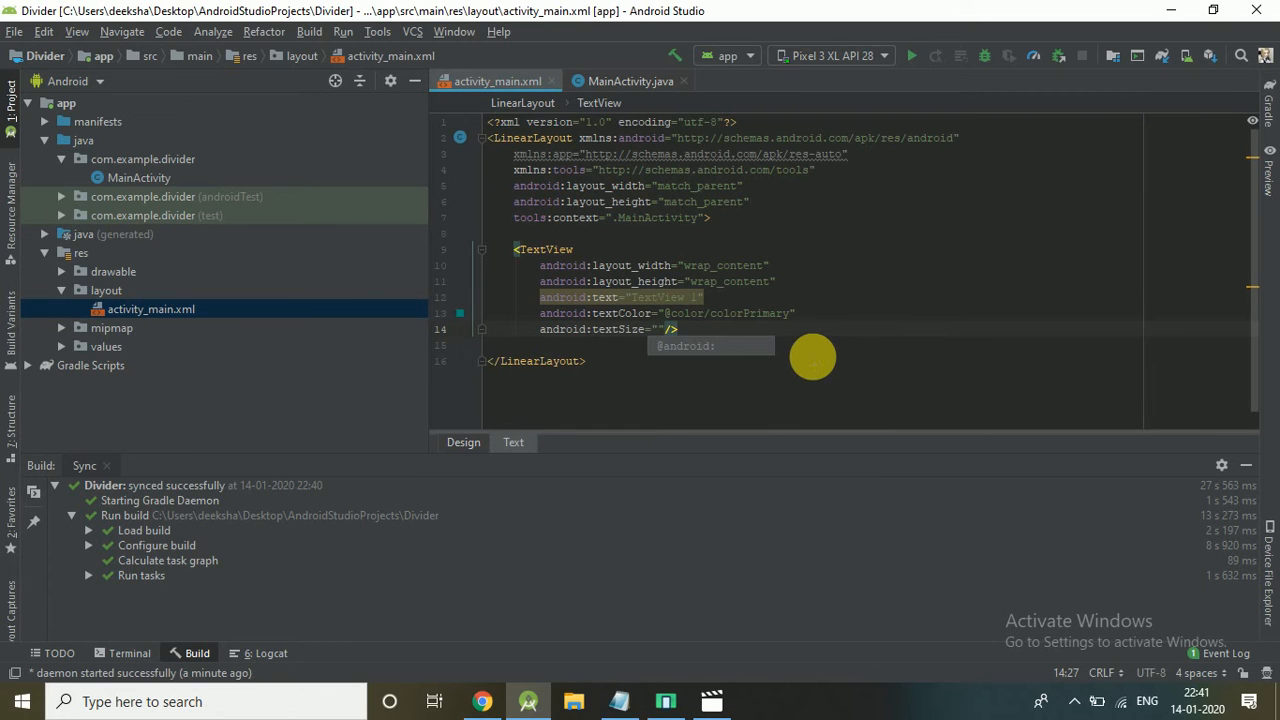
{"action": "type", "text": "30dp"}
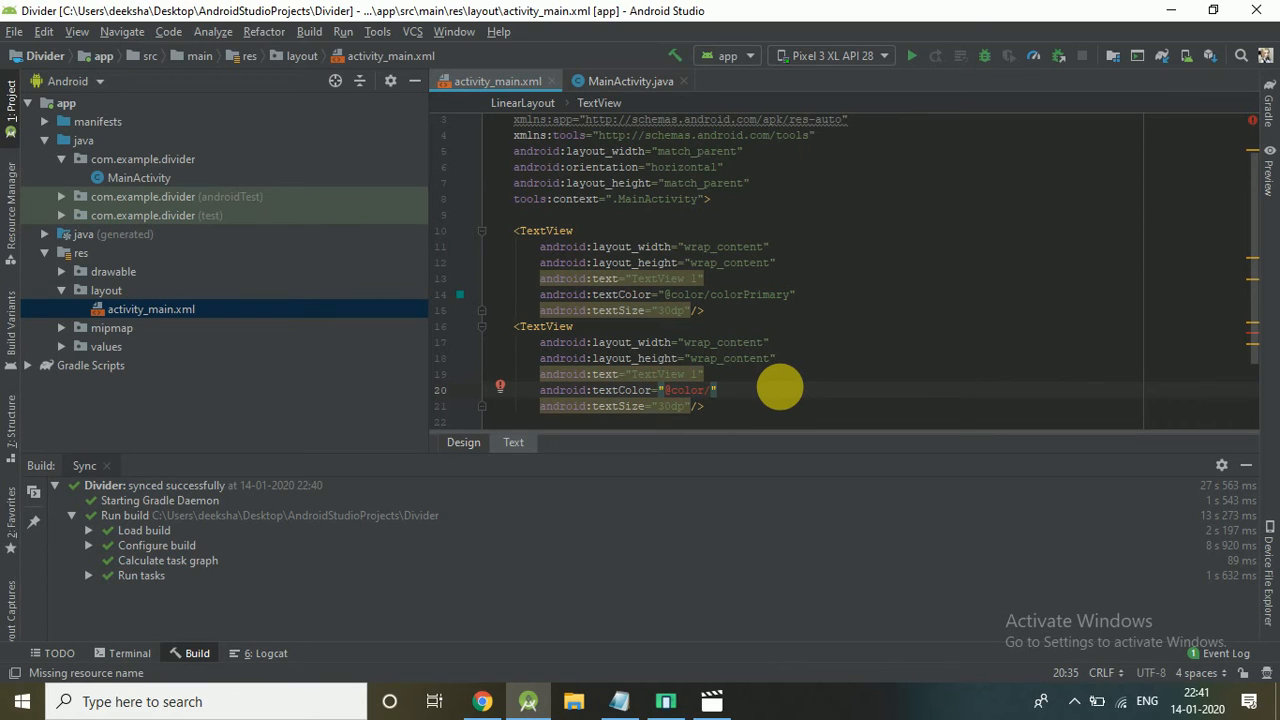
{"action": "type", "text": "@color/"}
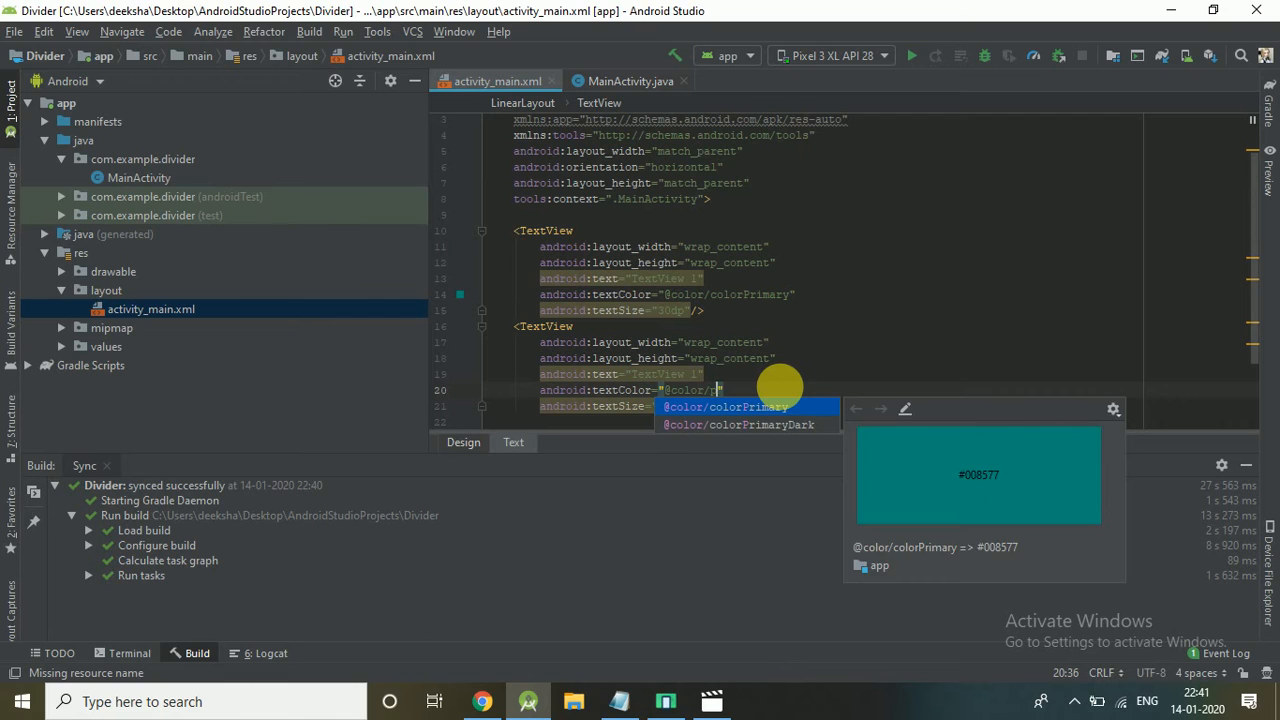
{"action": "left_click", "coordinate": [738, 424]}
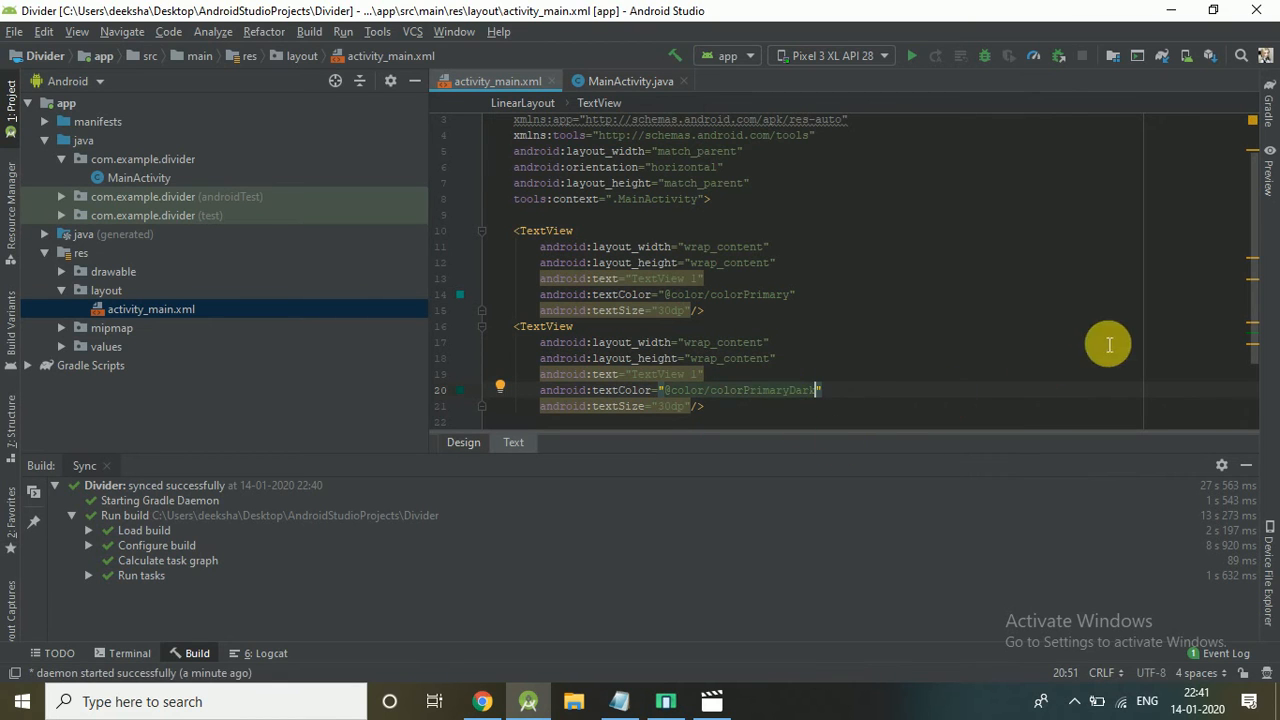
{"action": "scroll", "scroll_direction": "down", "scroll_amount": 3}
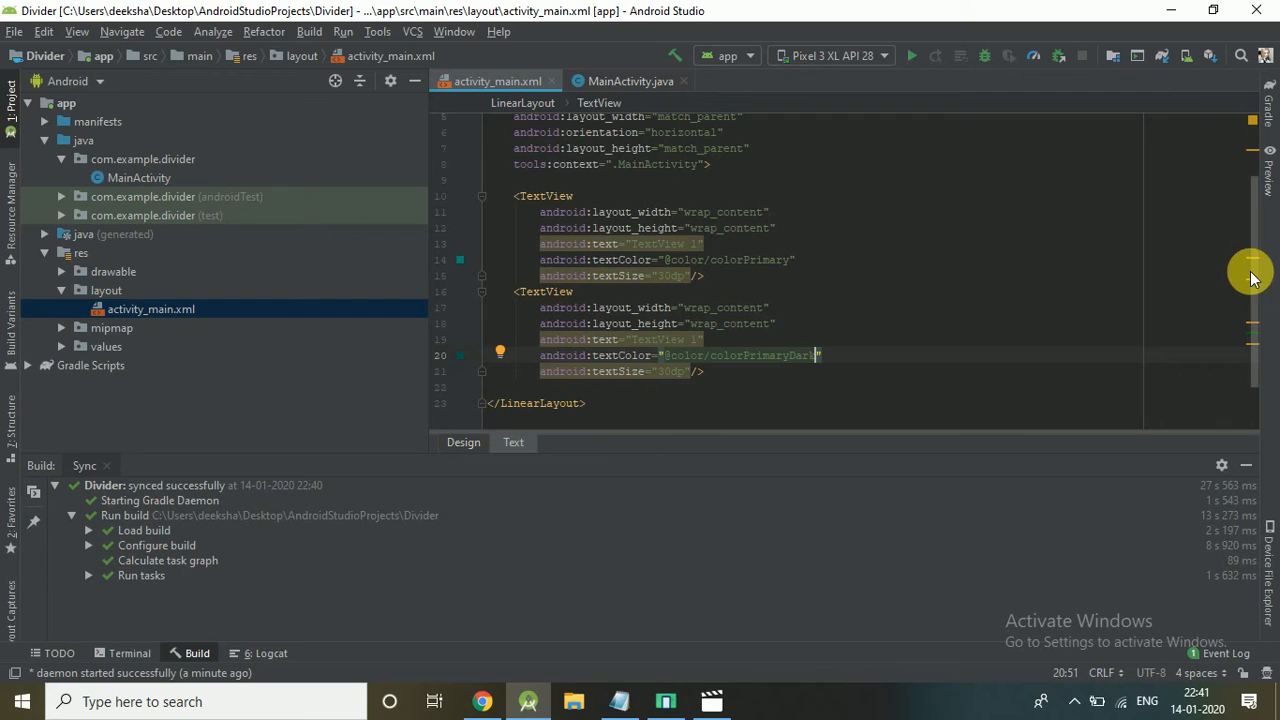
{"action": "mouse_move", "coordinate": [645, 270]}
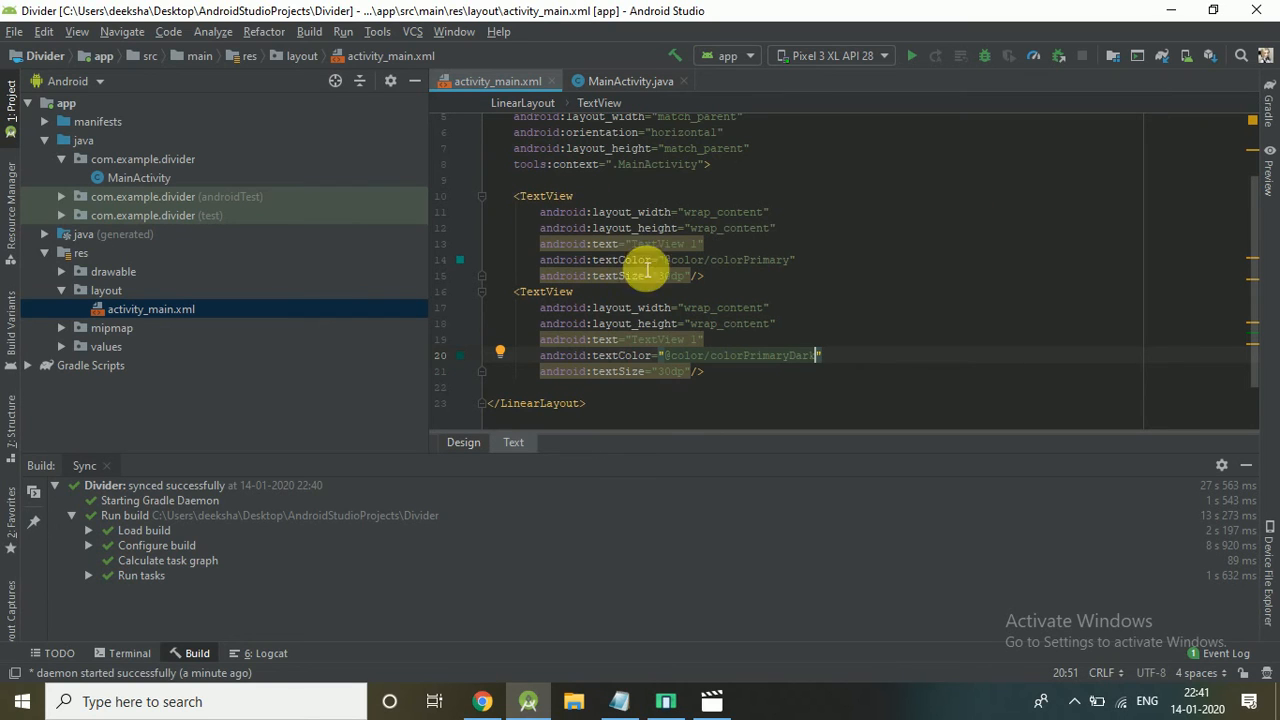
{"action": "mouse_move", "coordinate": [720, 285]}
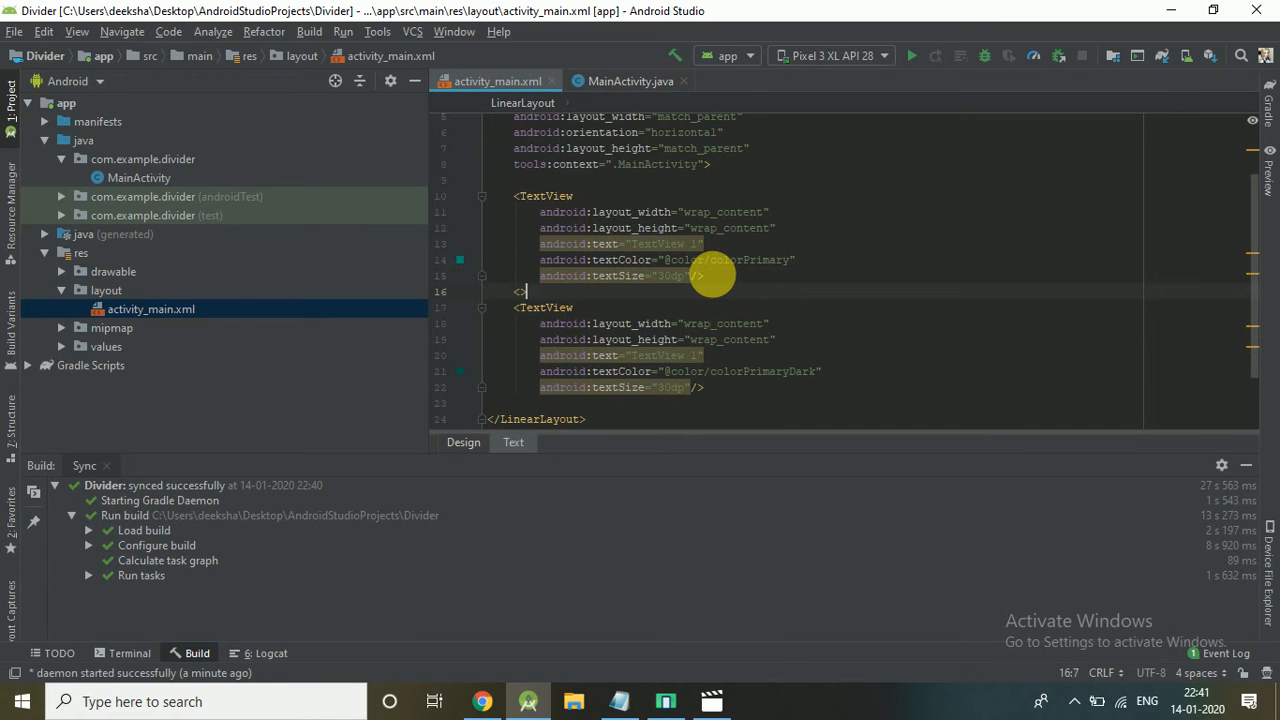
Insert a View with match_parent width, 1dp height and #000000 background.
{"action": "type", "text": "View android:layout_width=\"match_parent"}
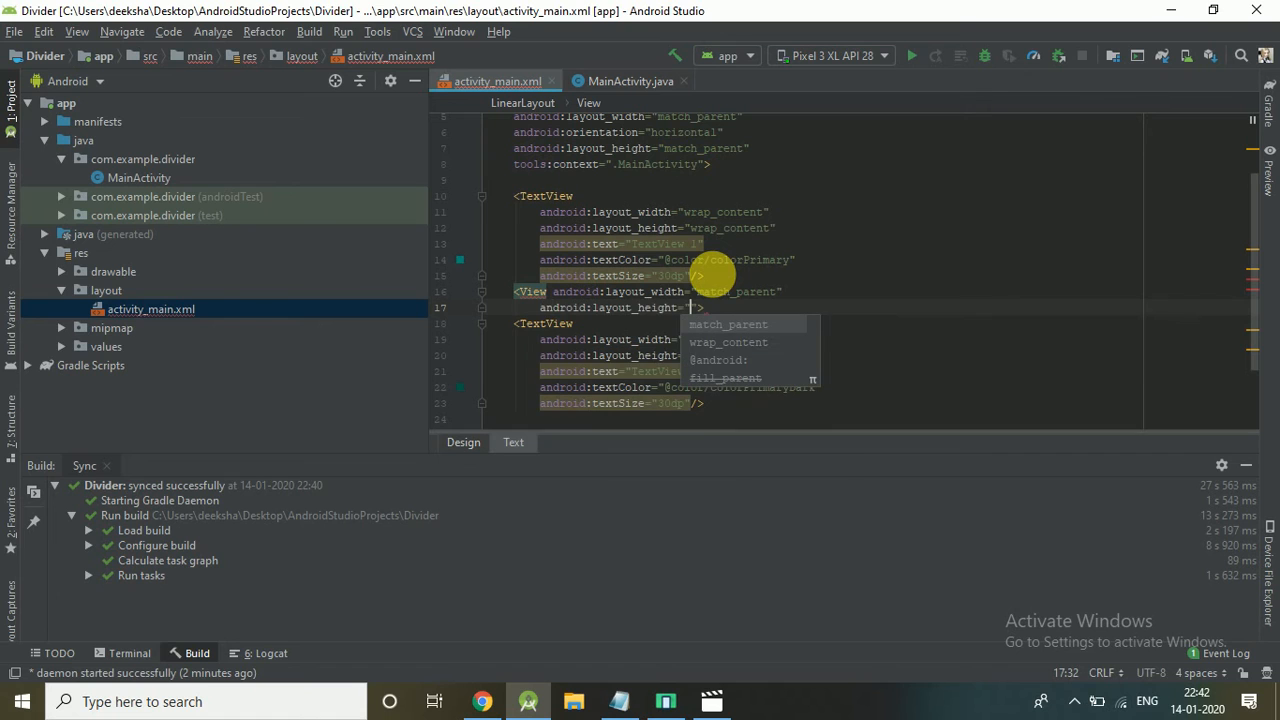
{"action": "type", "text": "1dp"}
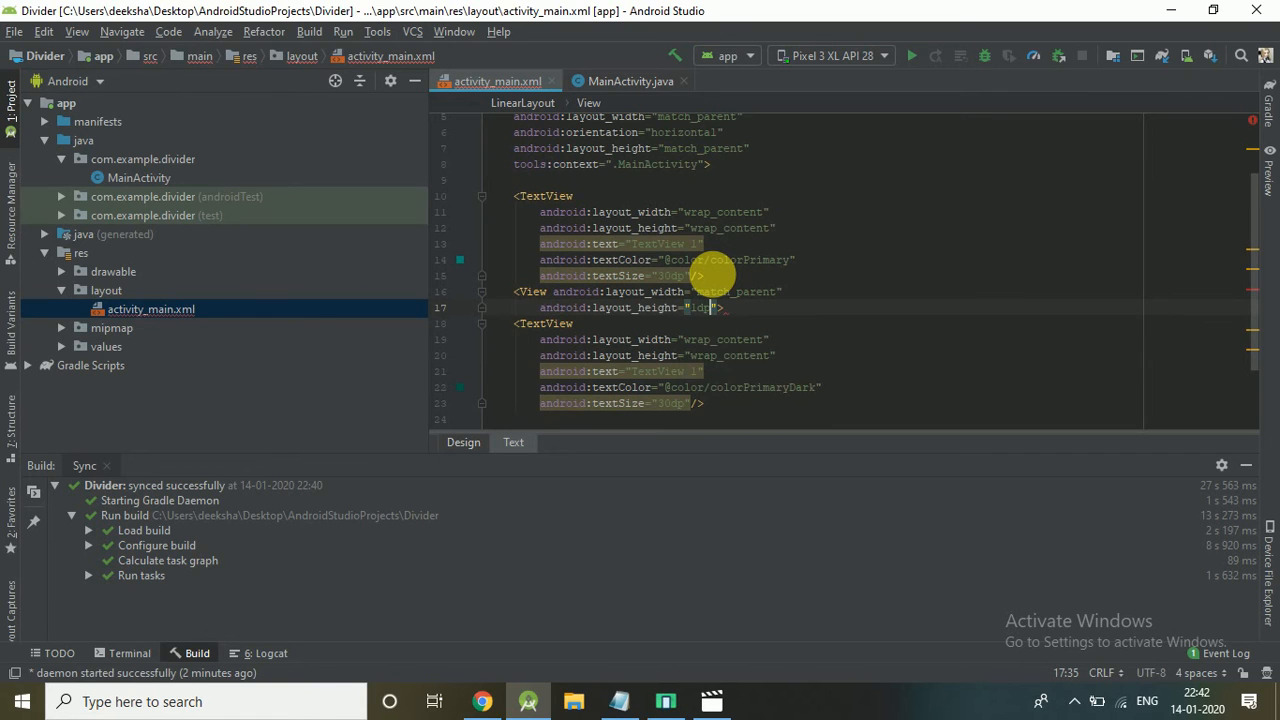
{"action": "type", "text": "color"}
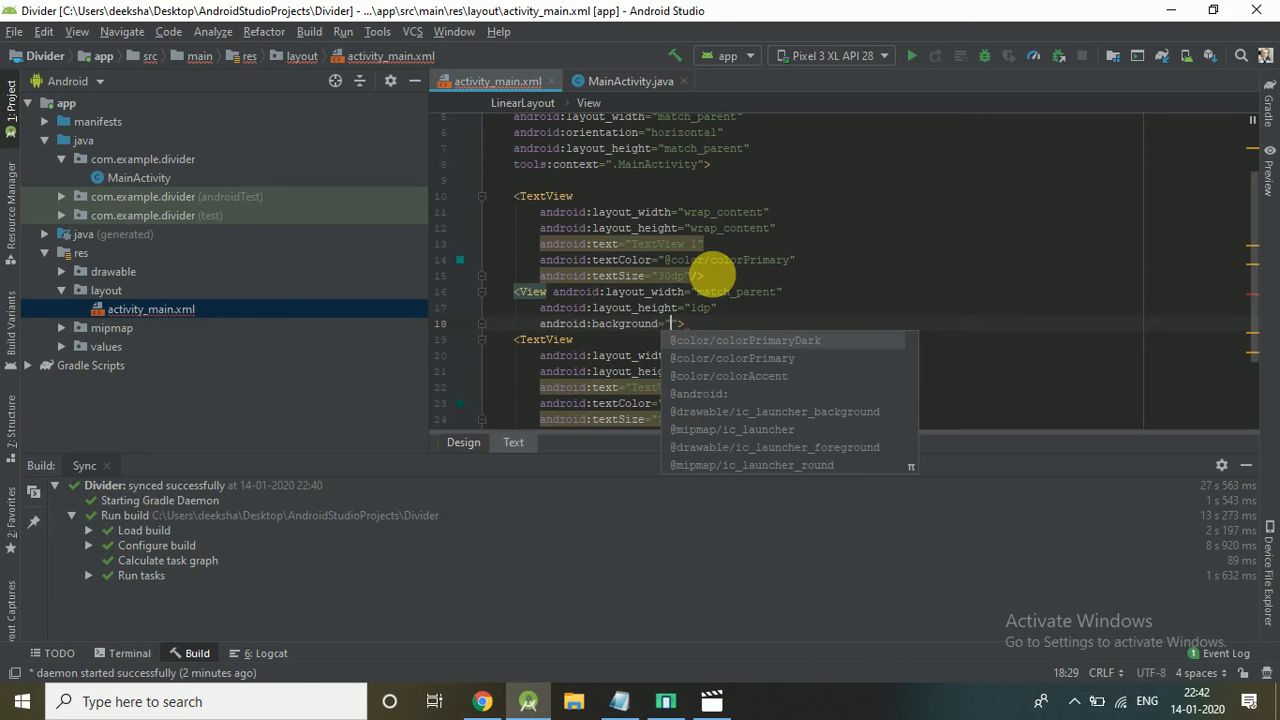
{"action": "type", "text": "#000000"}
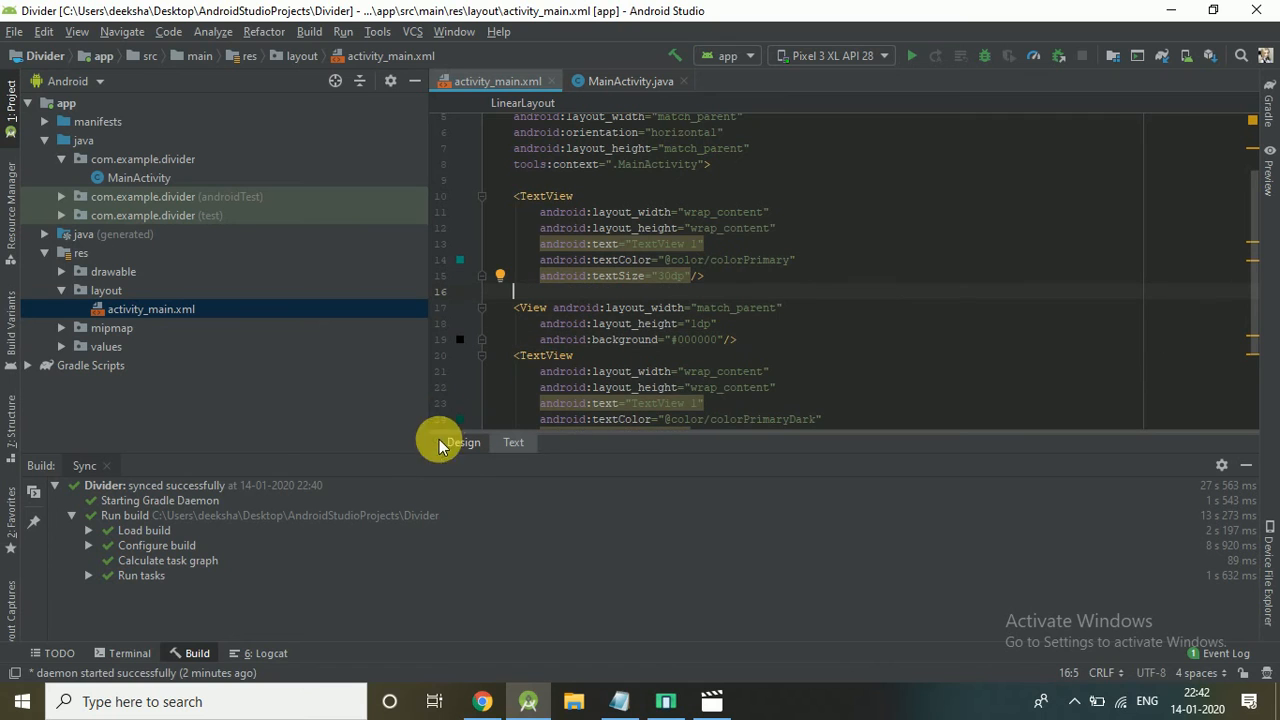
Preview the divider in Design view, then add 100dp top padding to TextView 1.
{"action": "left_click", "coordinate": [463, 442]}
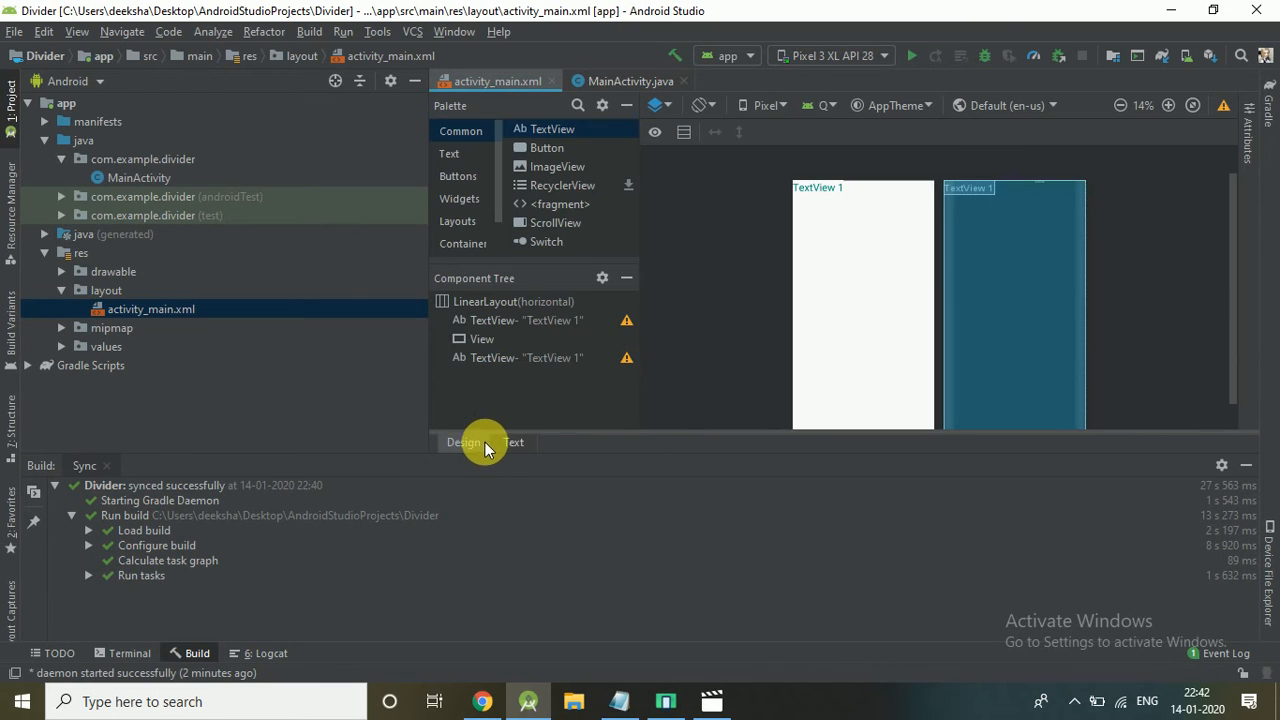
{"action": "left_click", "coordinate": [513, 442]}
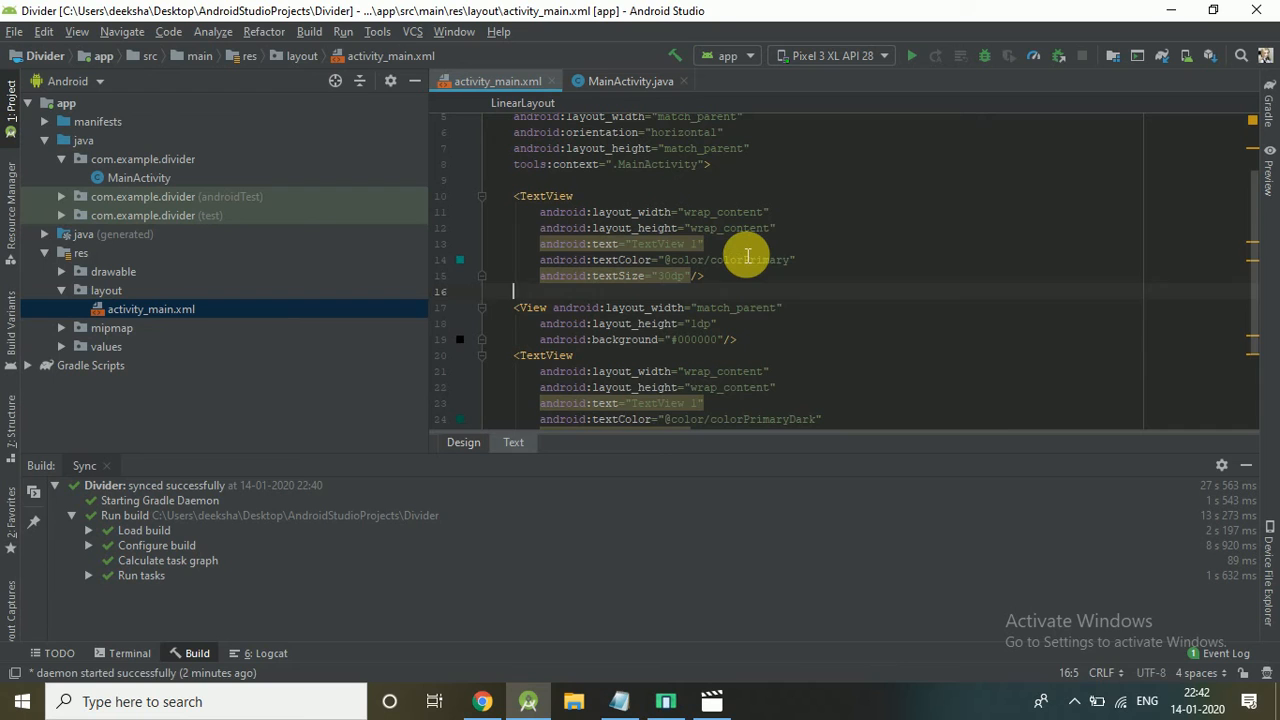
{"action": "type", "text": "paddingTop=\"1"}
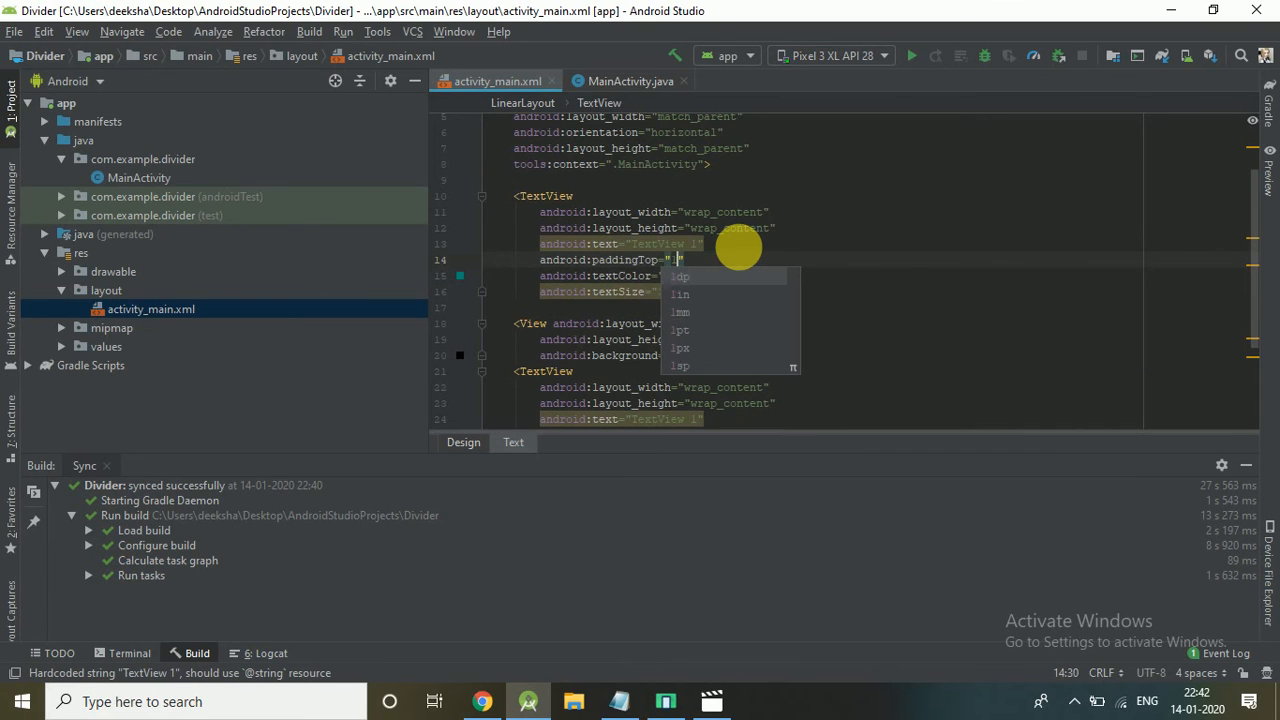
{"action": "type", "text": "00dp"}
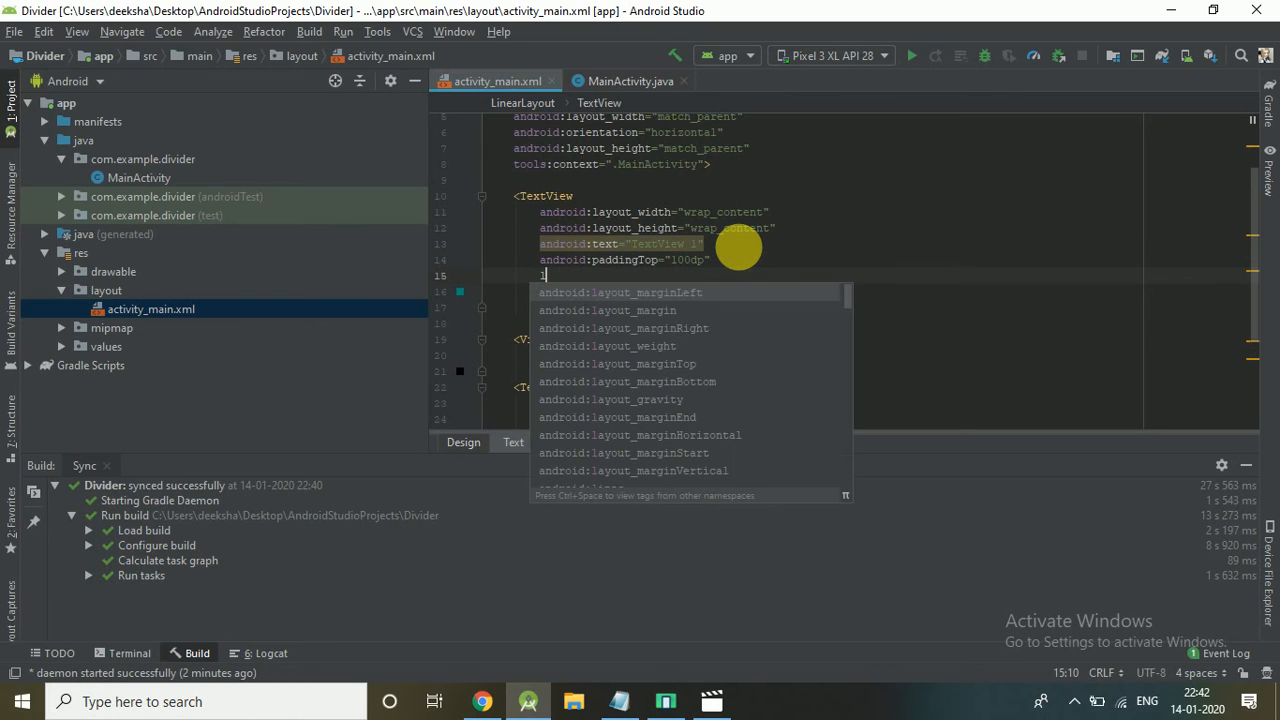
Add 15dp left padding to both TextViews and preview the result.
{"action": "type", "text": "lef"}
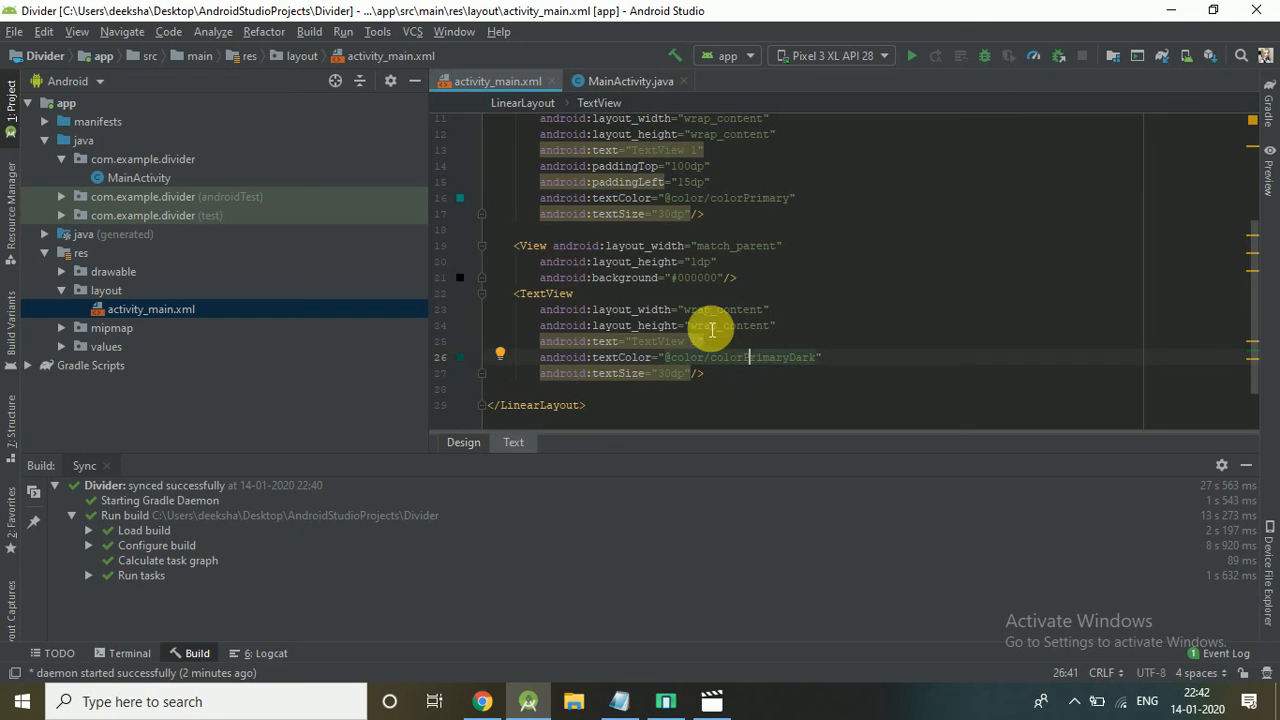
{"action": "type", "text": "paddingLeft=\"15dp"}
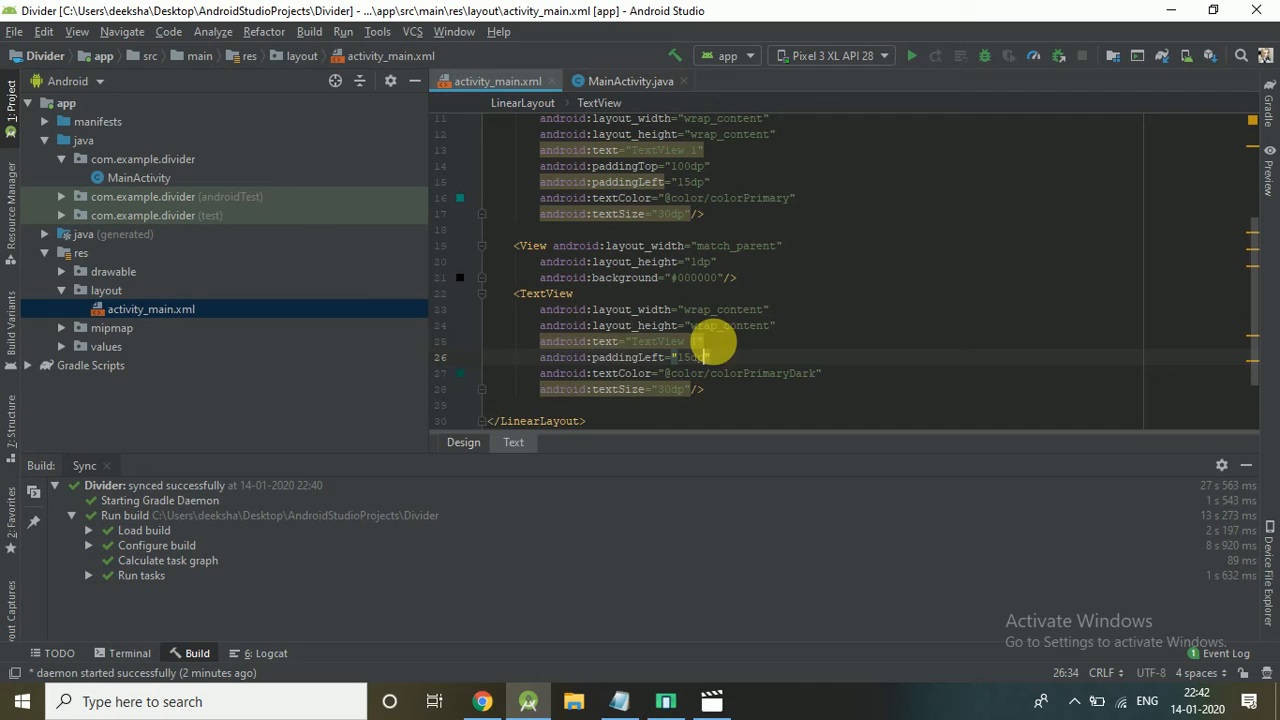
{"action": "left_click", "coordinate": [463, 442]}
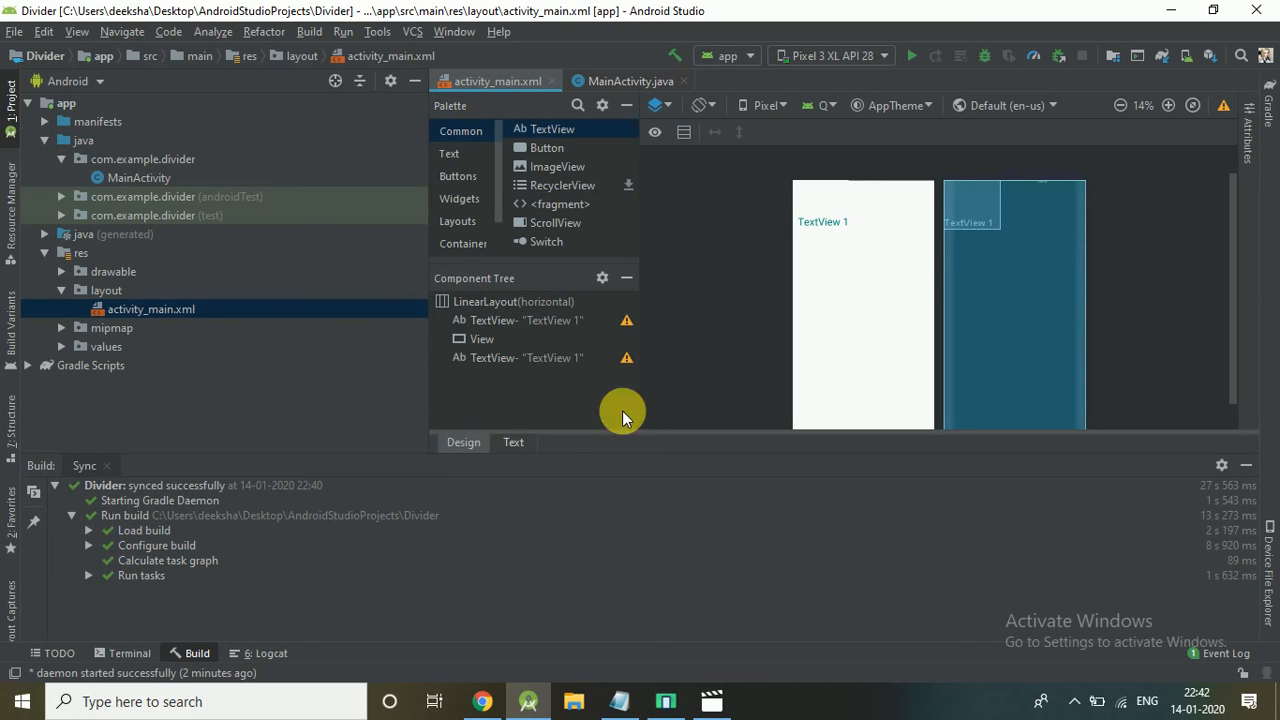
{"action": "left_click", "coordinate": [513, 442]}
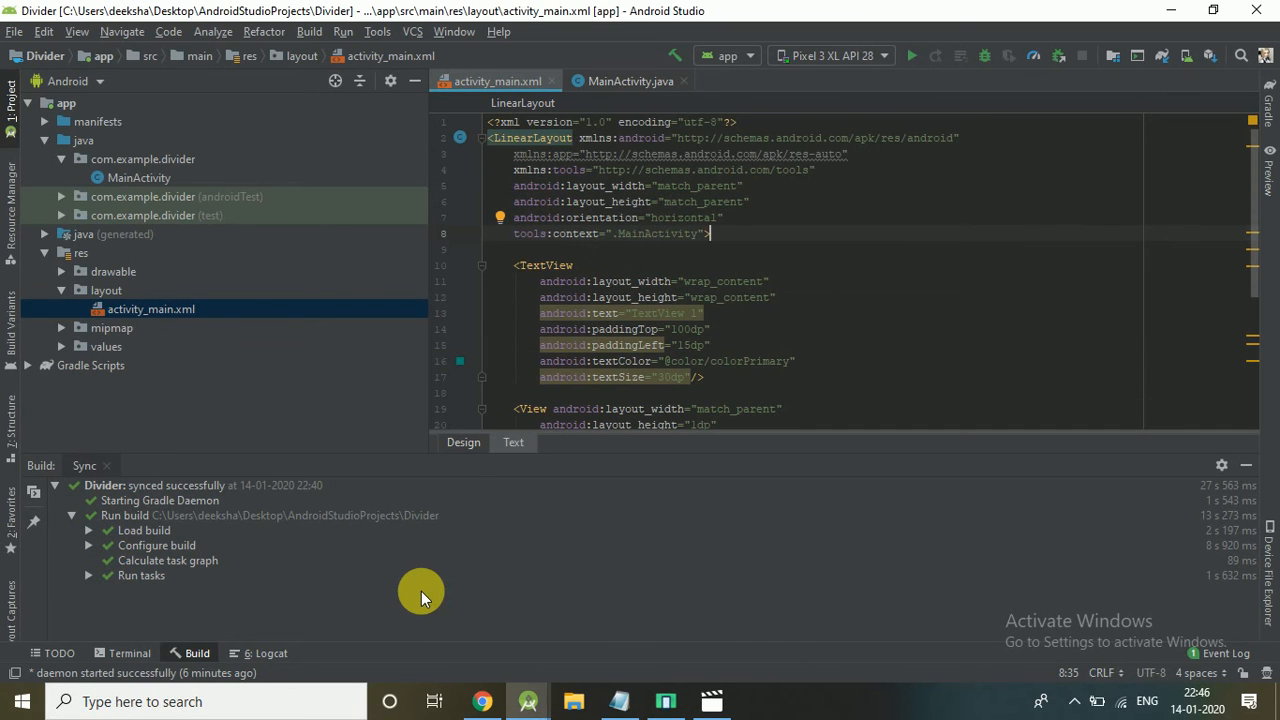
{"action": "mouse_move", "coordinate": [670, 217]}
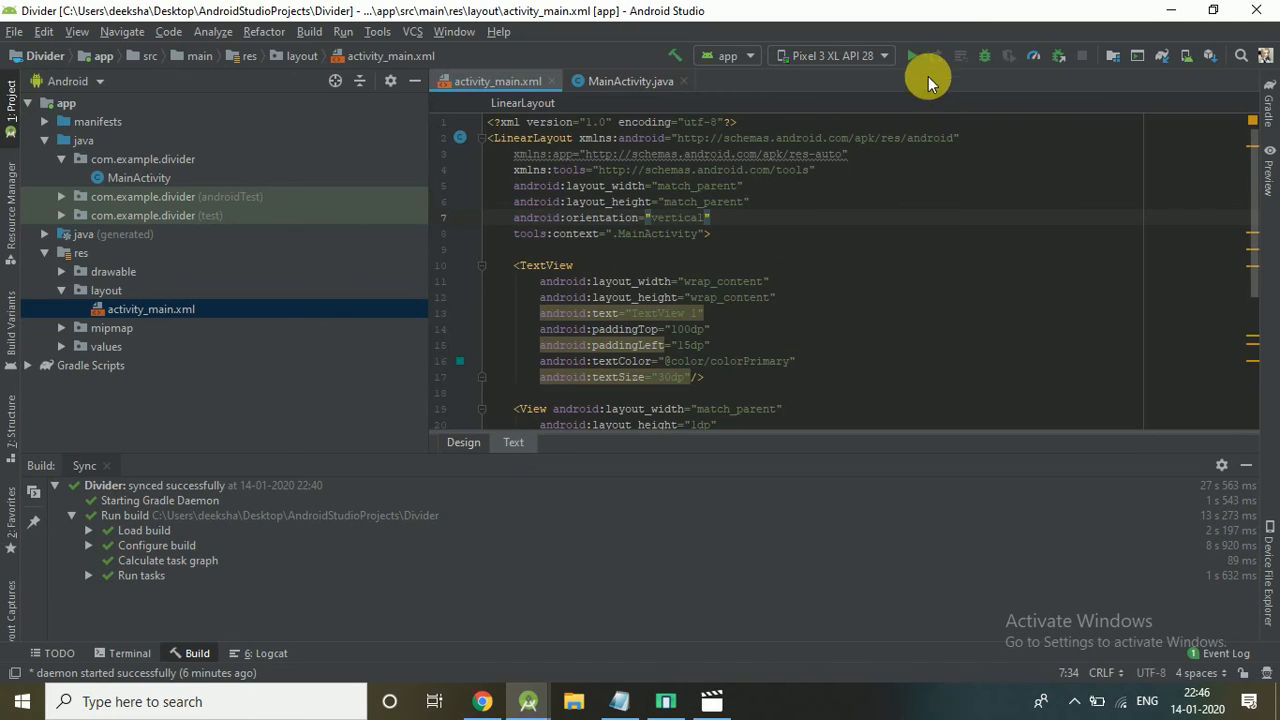
Run the Divider app on the Pixel 3 XL API 28 emulator.
{"action": "left_click", "coordinate": [911, 55]}
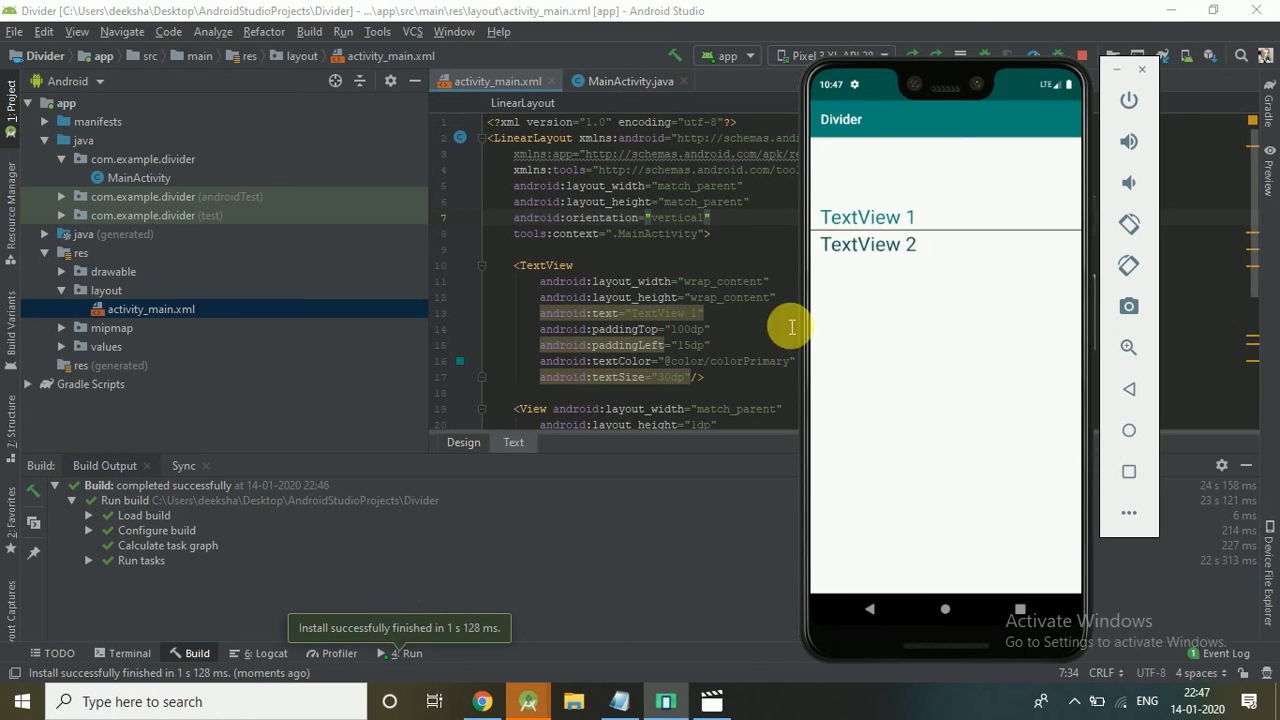
{"action": "mouse_move", "coordinate": [945, 268]}
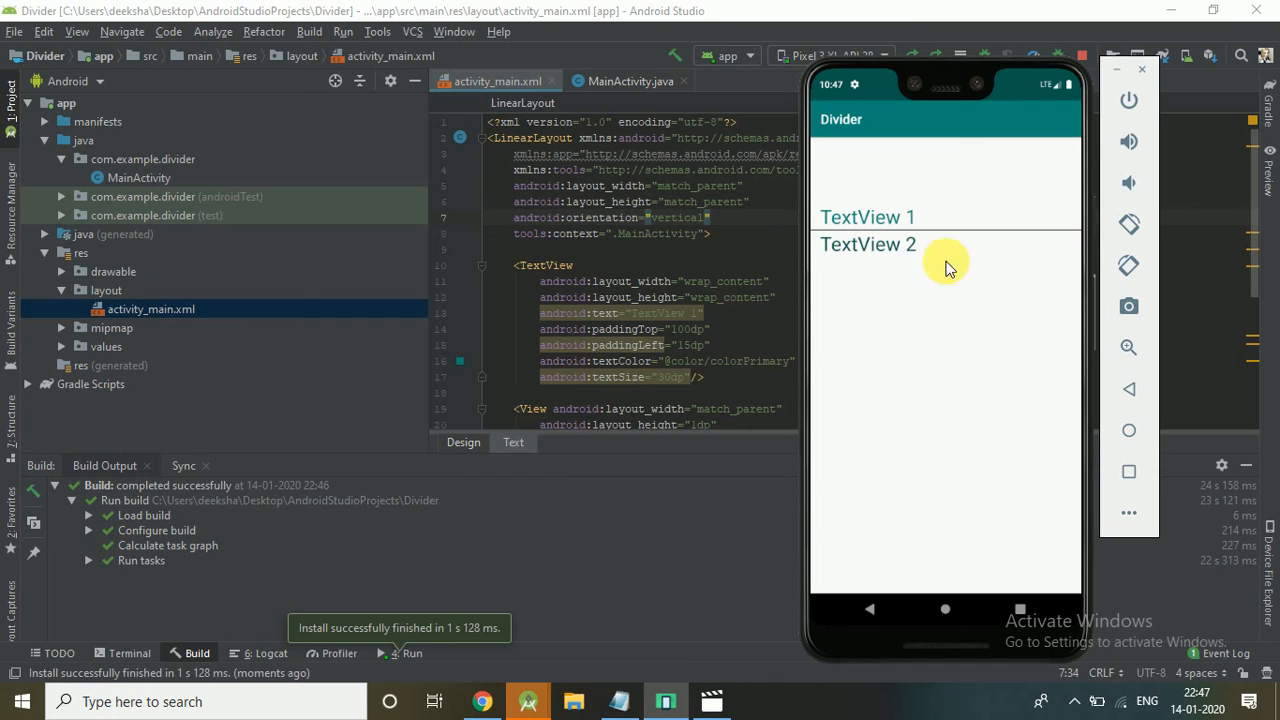
{"action": "mouse_move", "coordinate": [843, 258]}
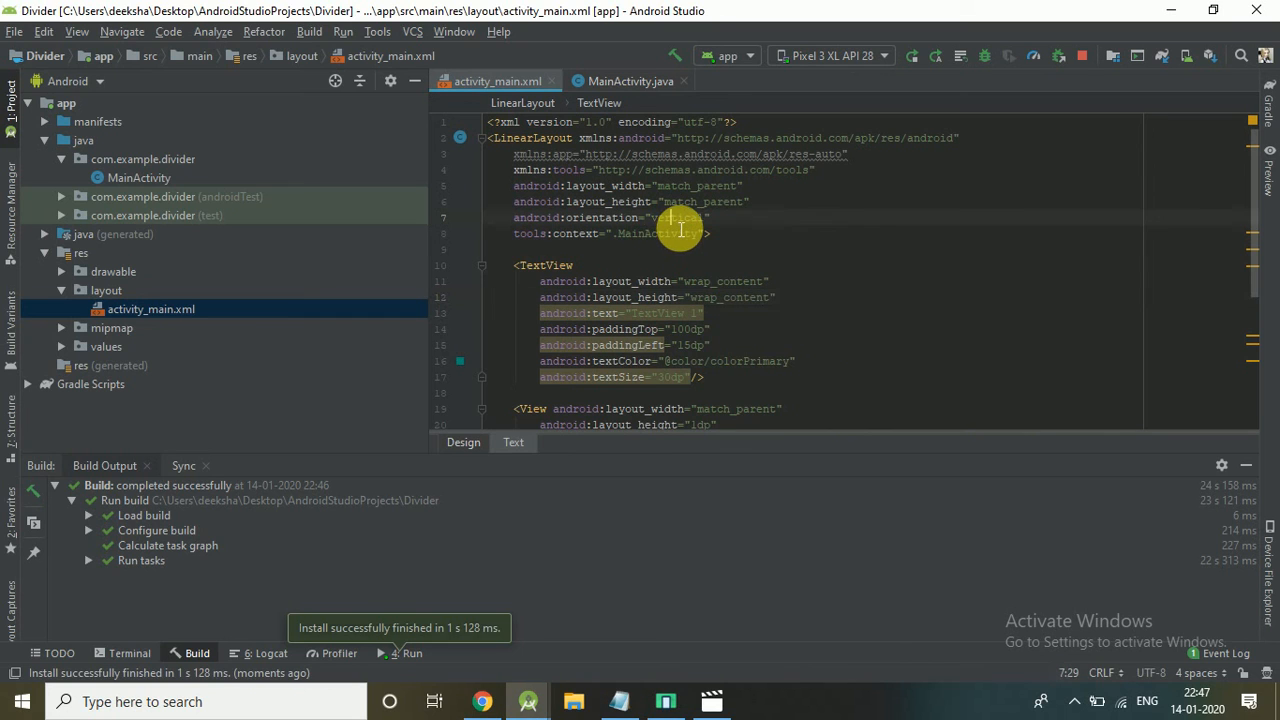
Set orientation horizontal, make the divider 1dp wide and match_parent tall, then rerun.
{"action": "type", "text": "horizontal"}
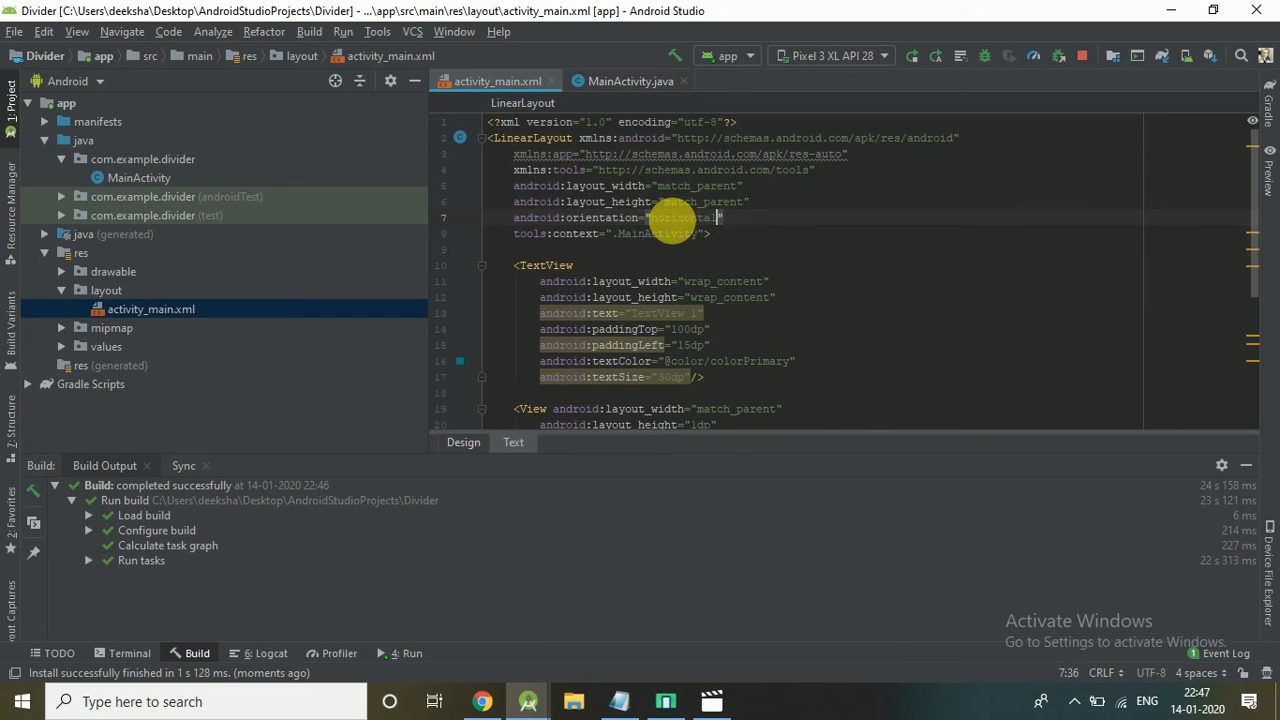
{"action": "scroll", "scroll_direction": "down", "scroll_amount": 3}
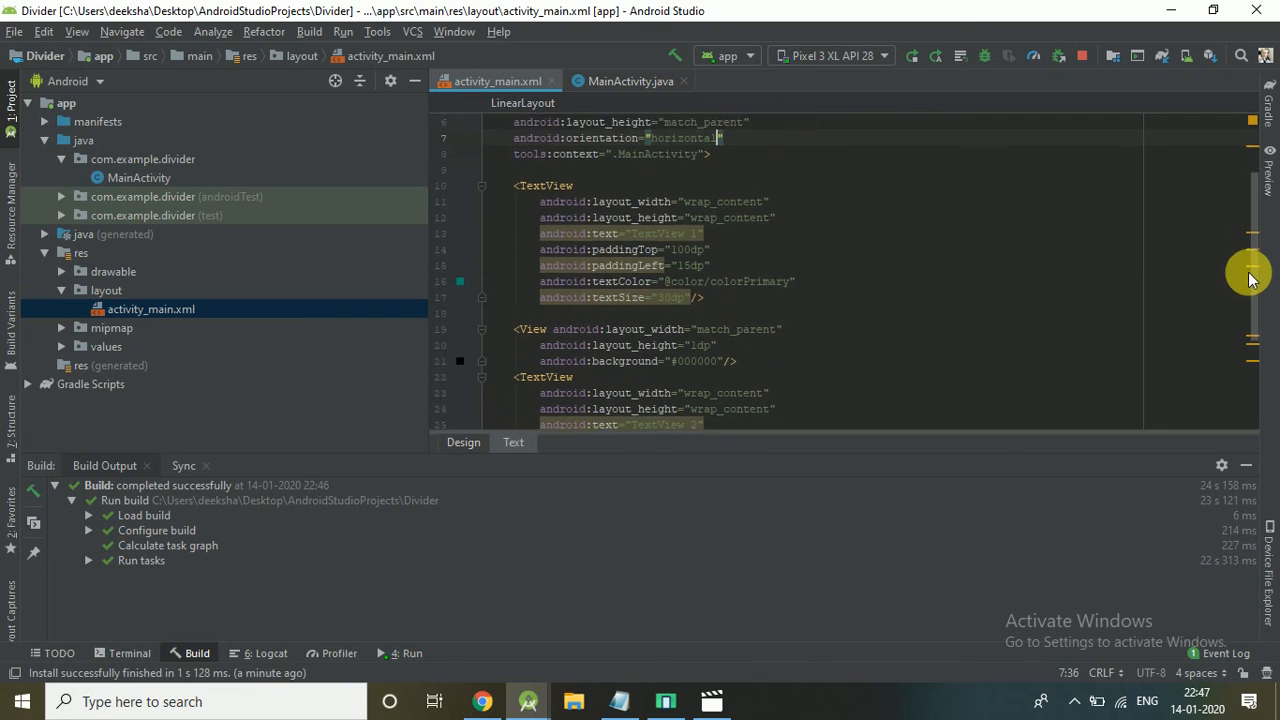
{"action": "scroll", "scroll_direction": "down", "scroll_amount": 3}
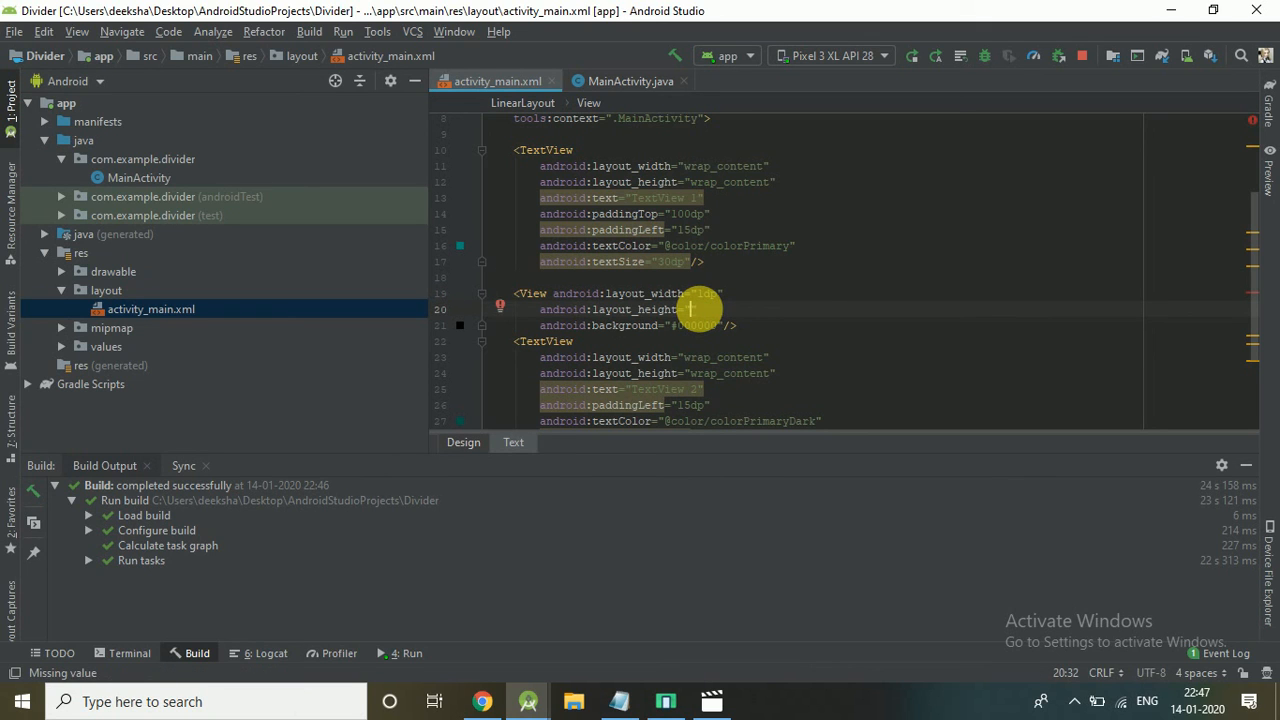
{"action": "type", "text": "match_parent"}
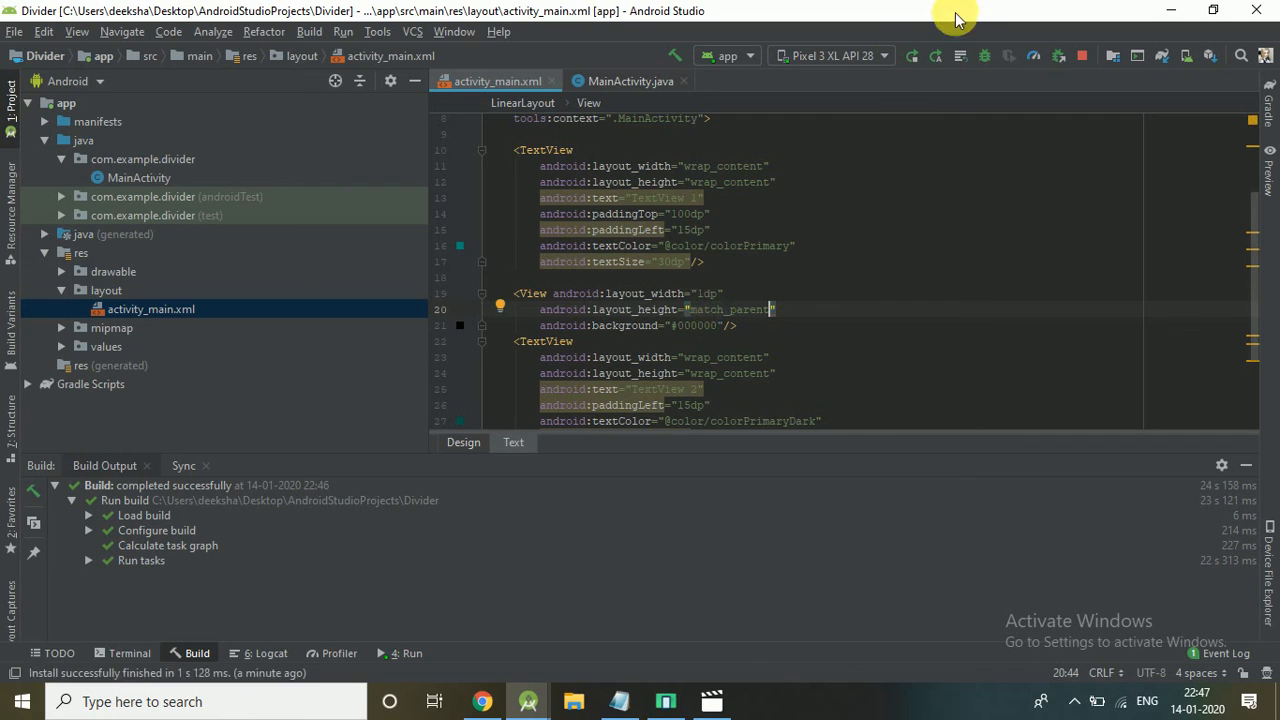
{"action": "left_click", "coordinate": [911, 55]}
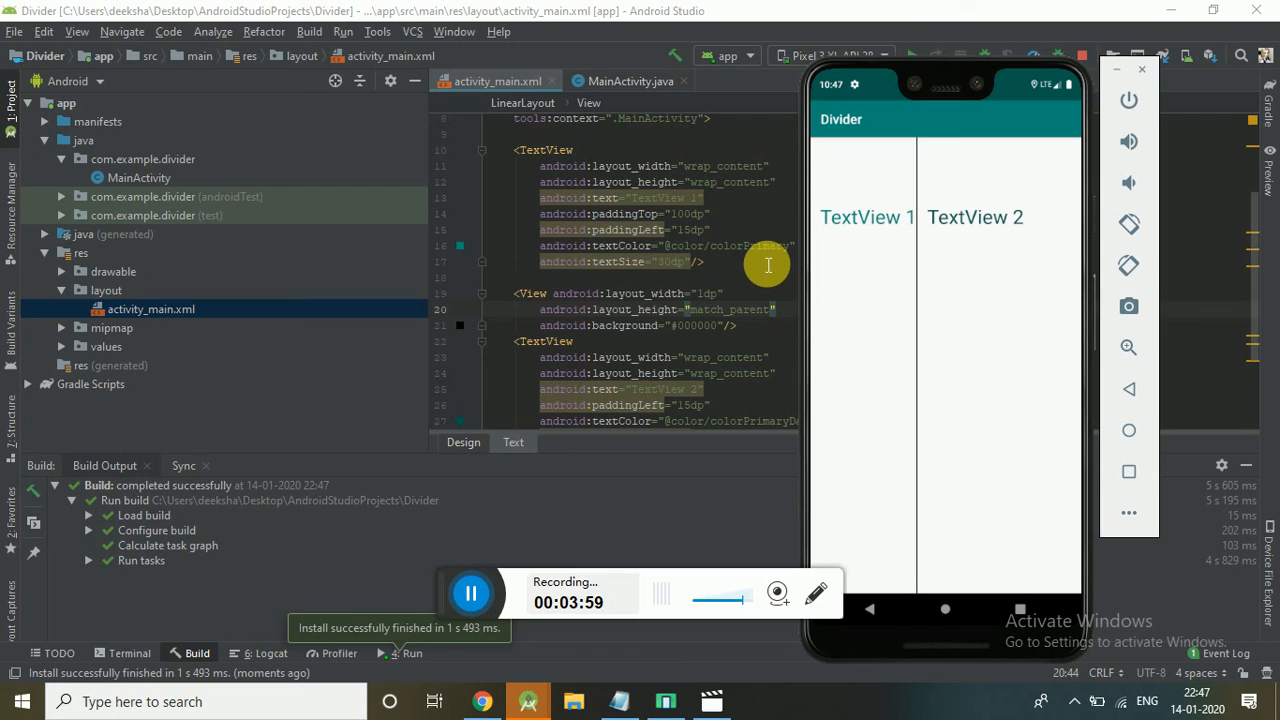
{"action": "mouse_move", "coordinate": [920, 208]}
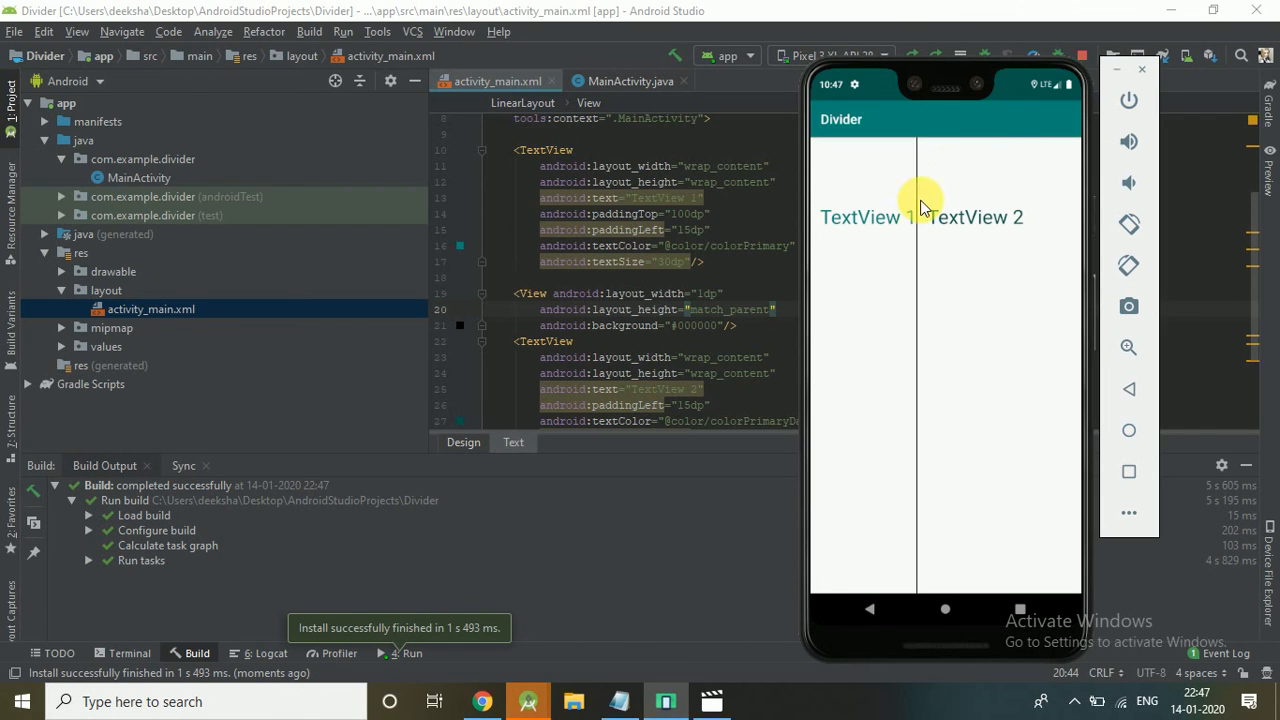
{"action": "mouse_move", "coordinate": [778, 287]}
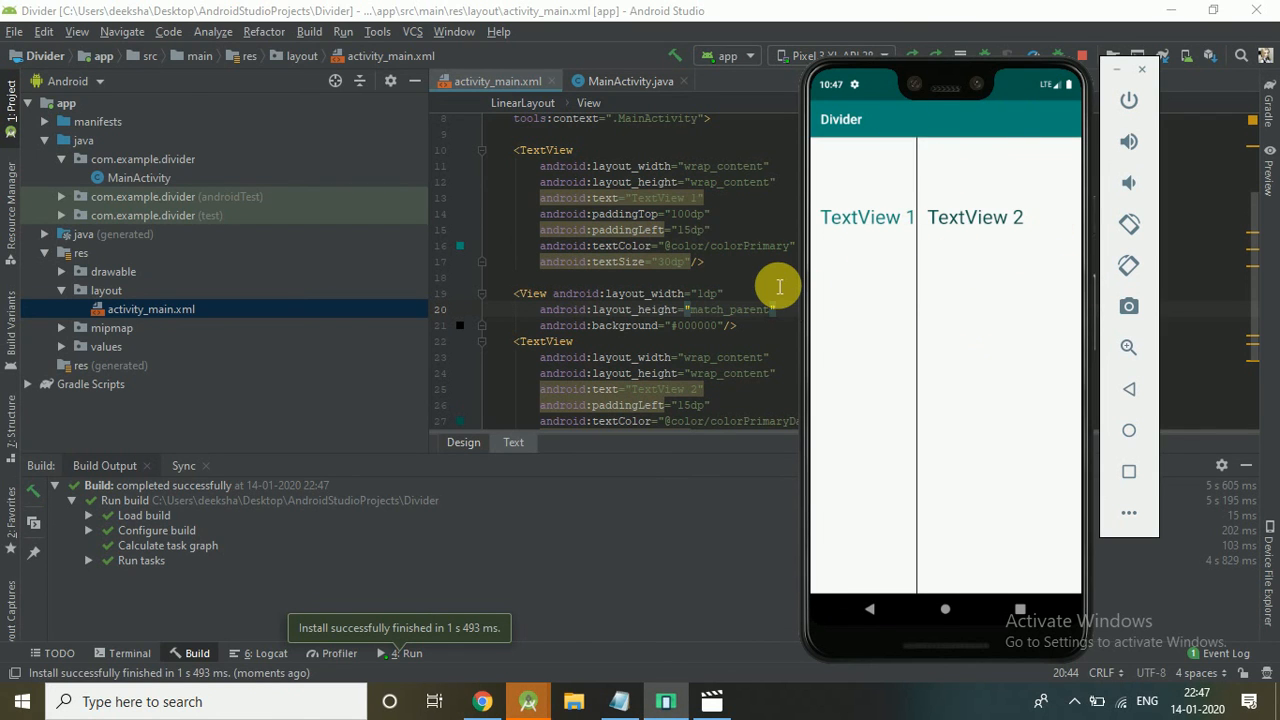